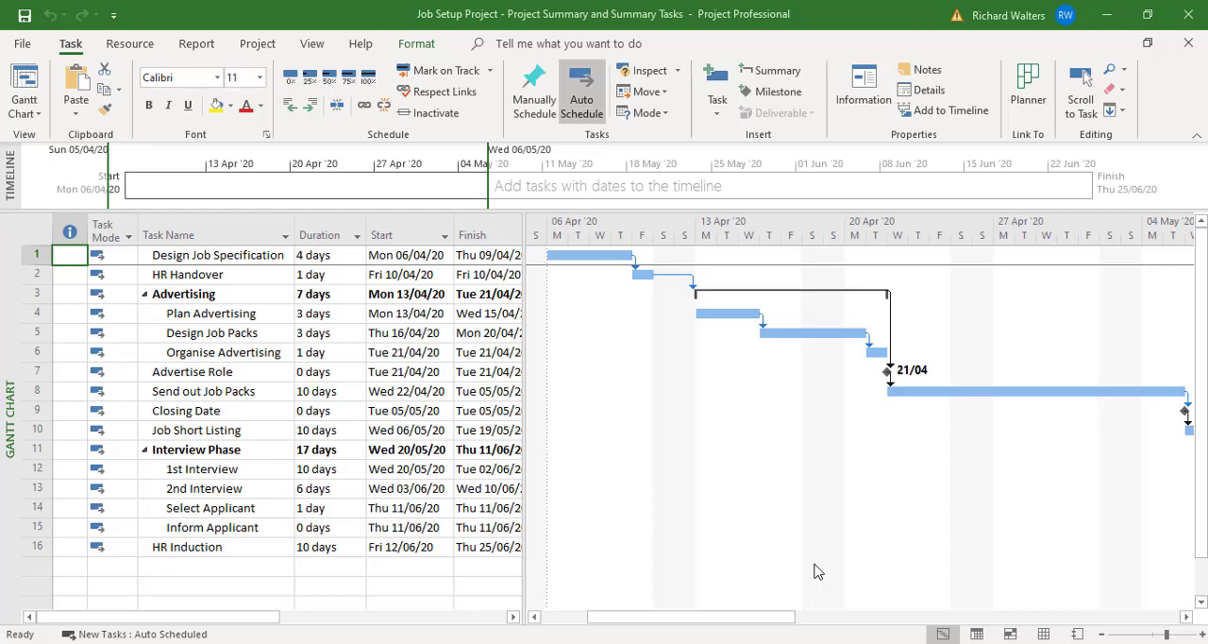
mouse_move(805, 600)
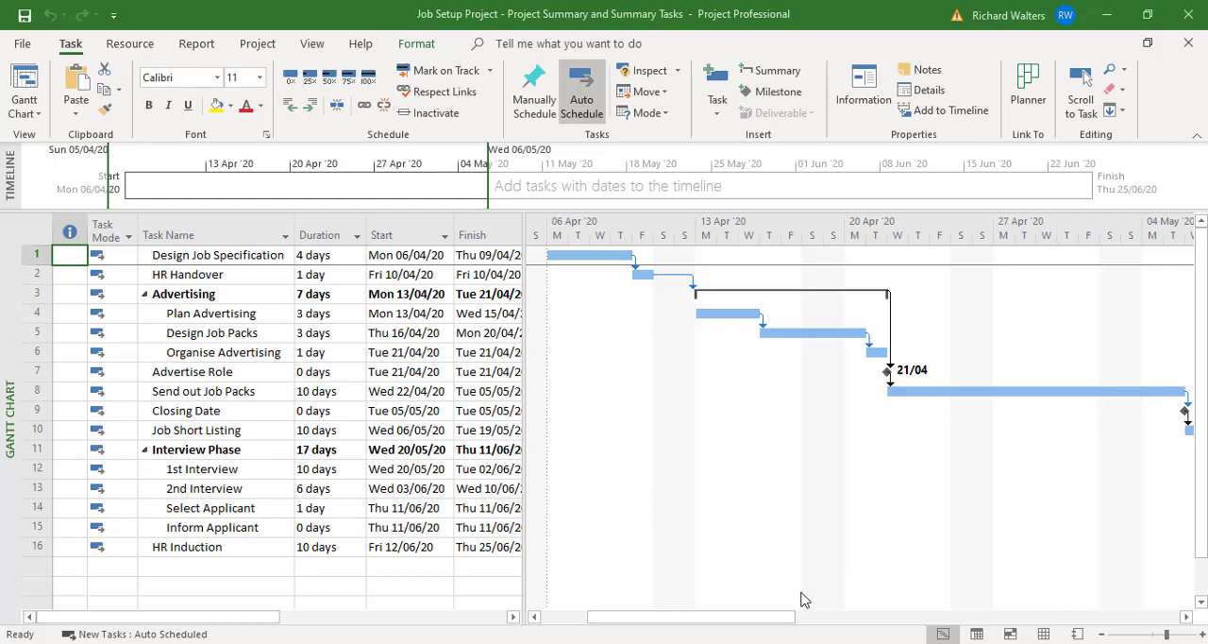
mouse_move(222, 301)
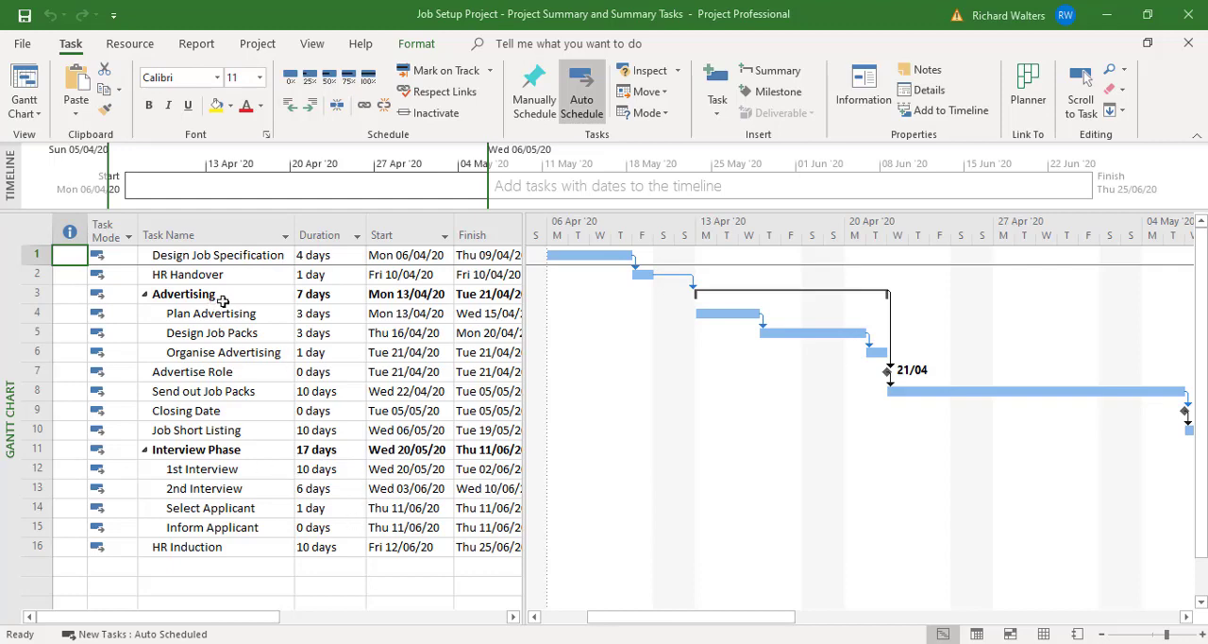
mouse_move(216, 303)
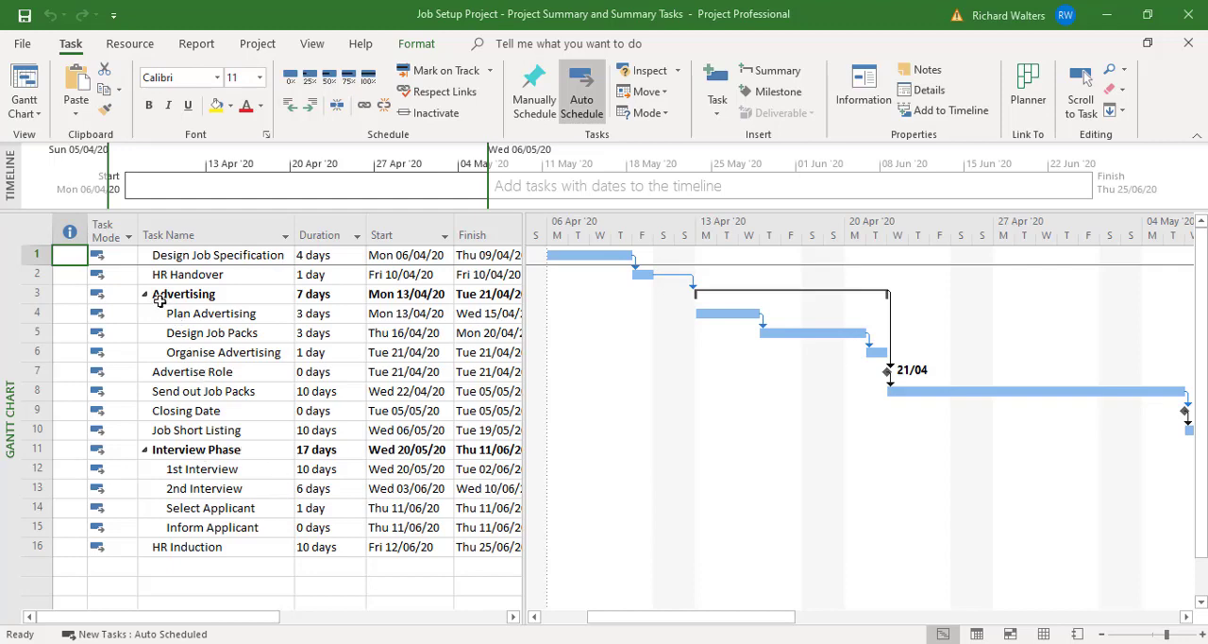
mouse_move(147, 302)
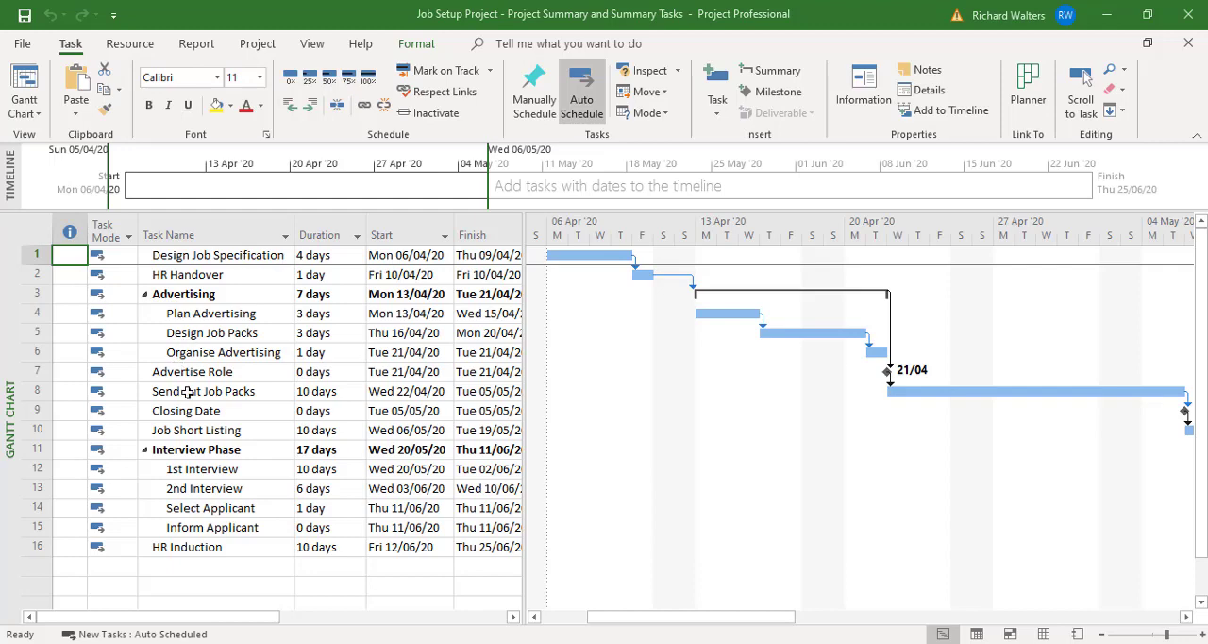
mouse_move(199, 418)
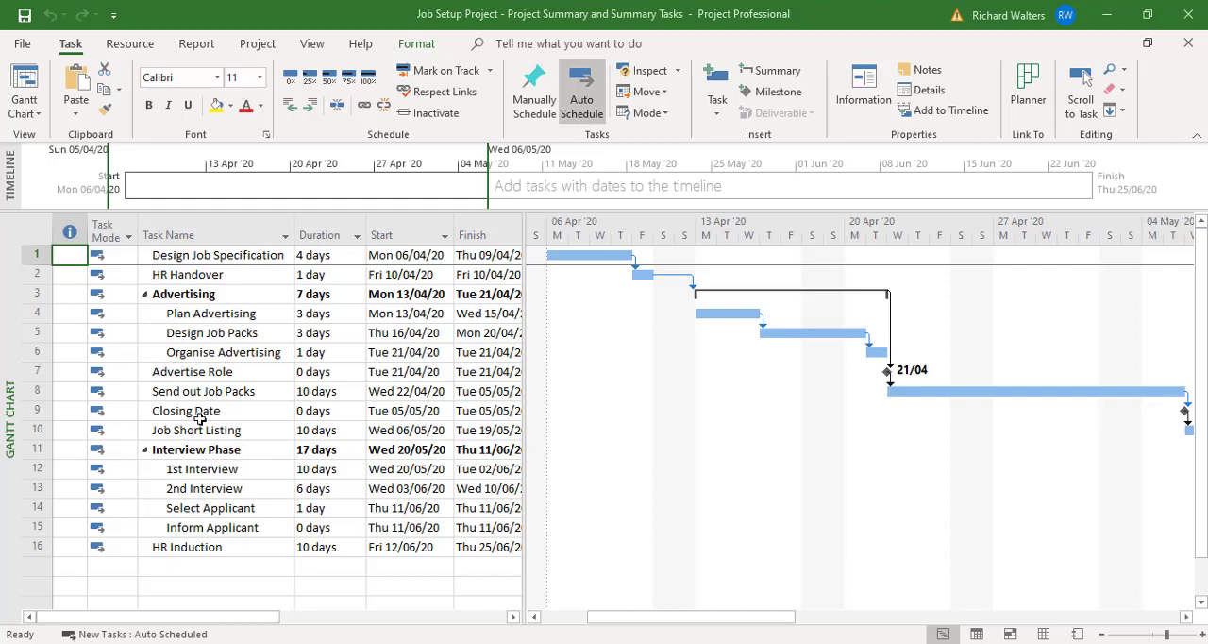
mouse_move(359, 394)
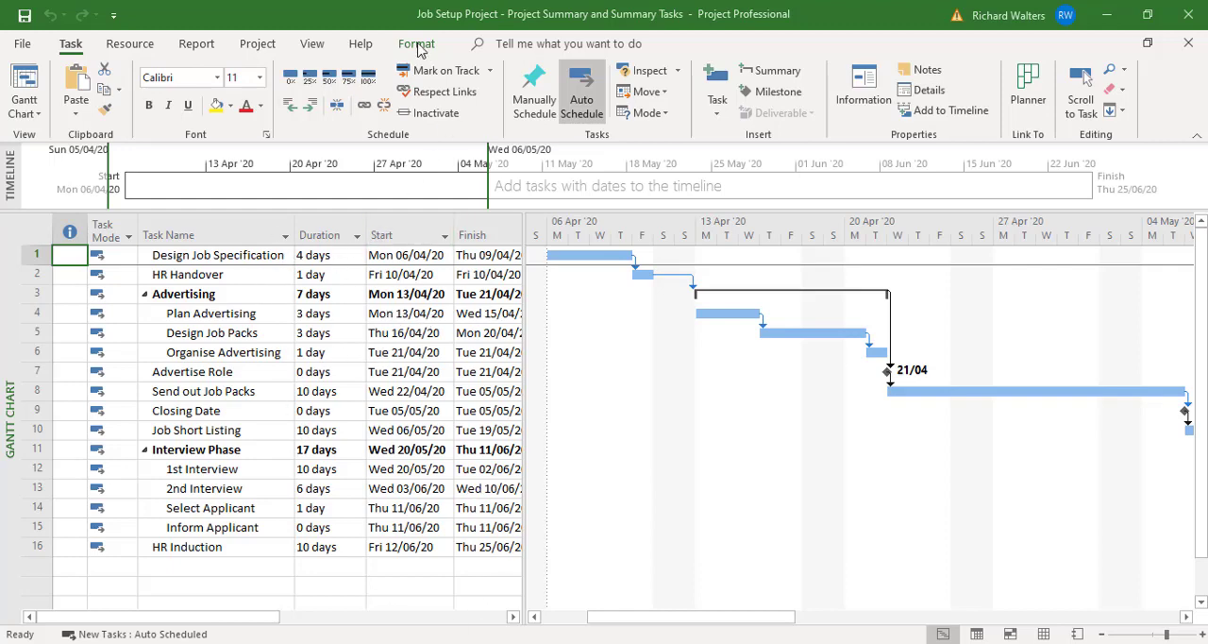
Turn on Project Summary Task to show the 59-day Job Set Project row at the top
left_click(416, 43)
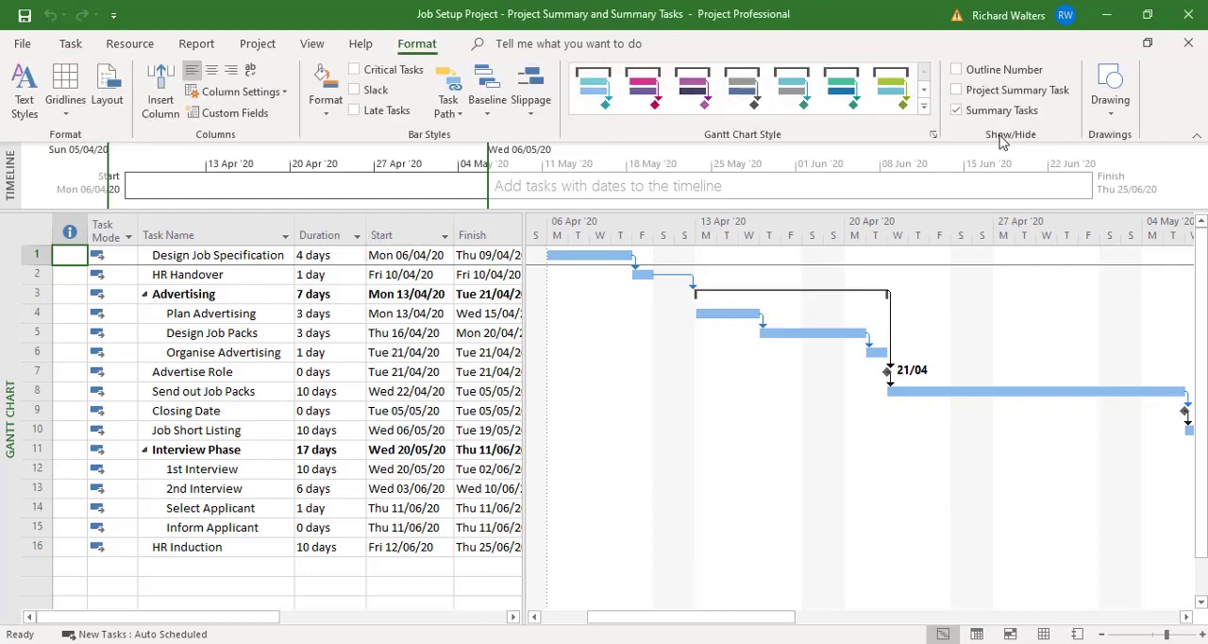
mouse_move(1018, 143)
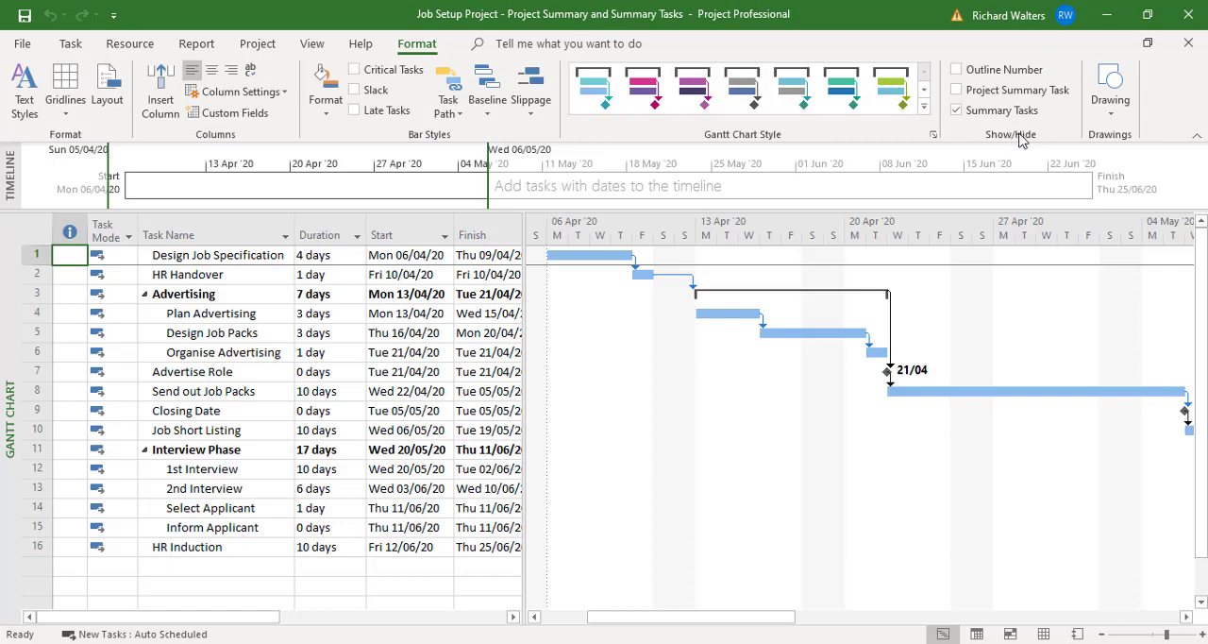
mouse_move(1020, 89)
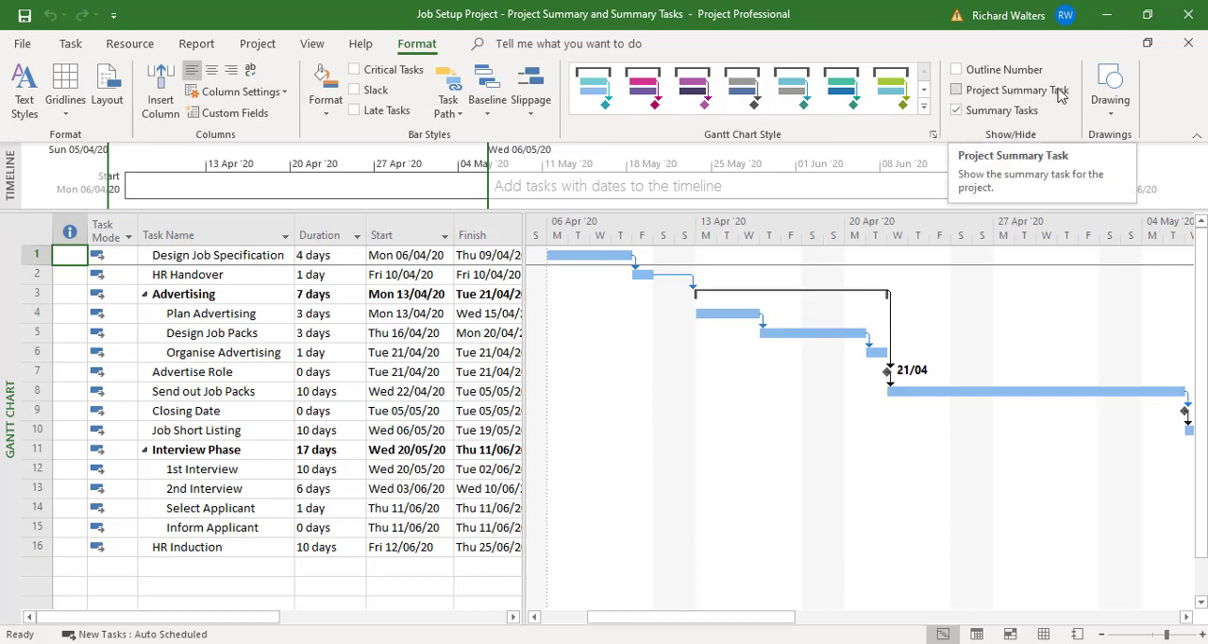
left_click(957, 90)
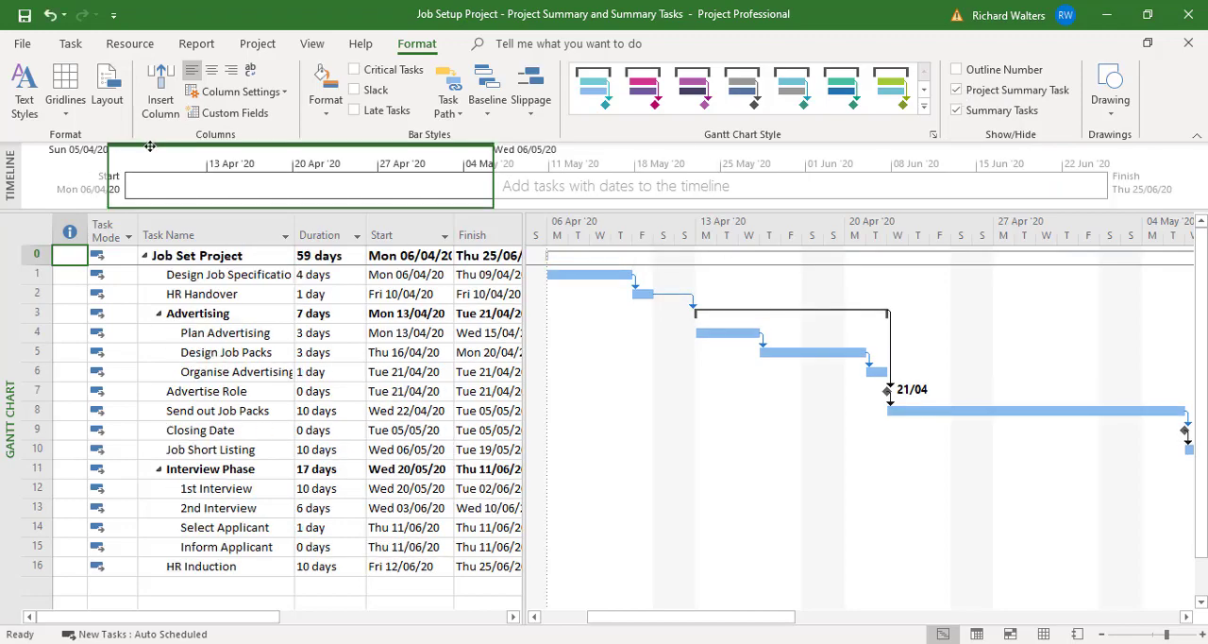
mouse_move(70, 43)
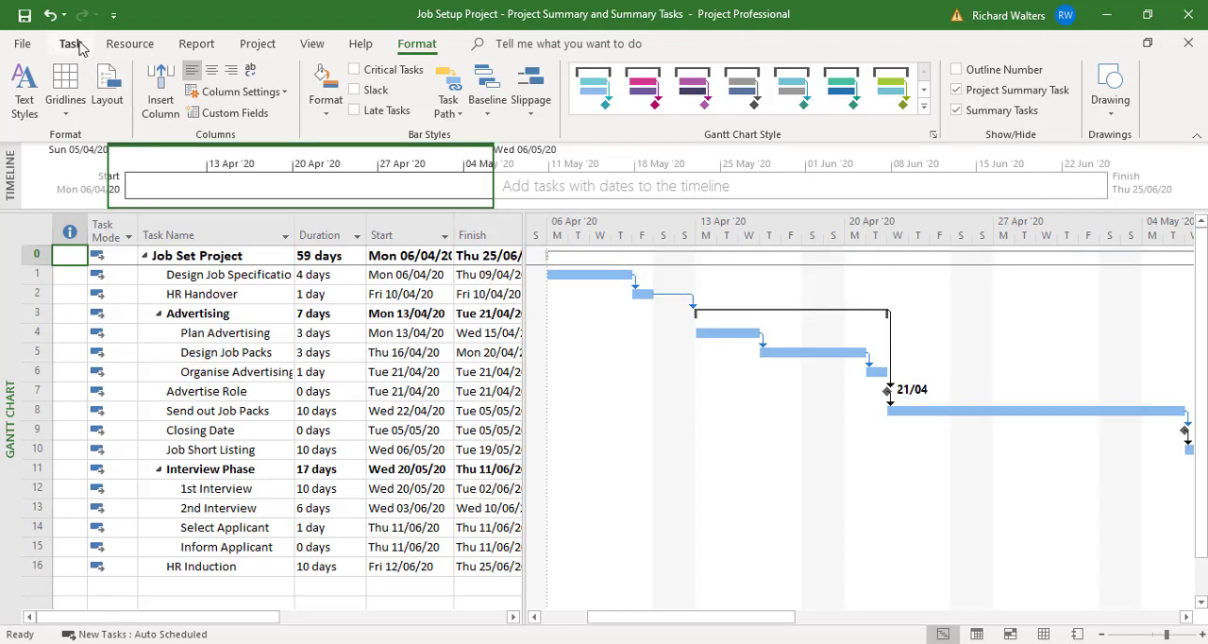
left_click(70, 44)
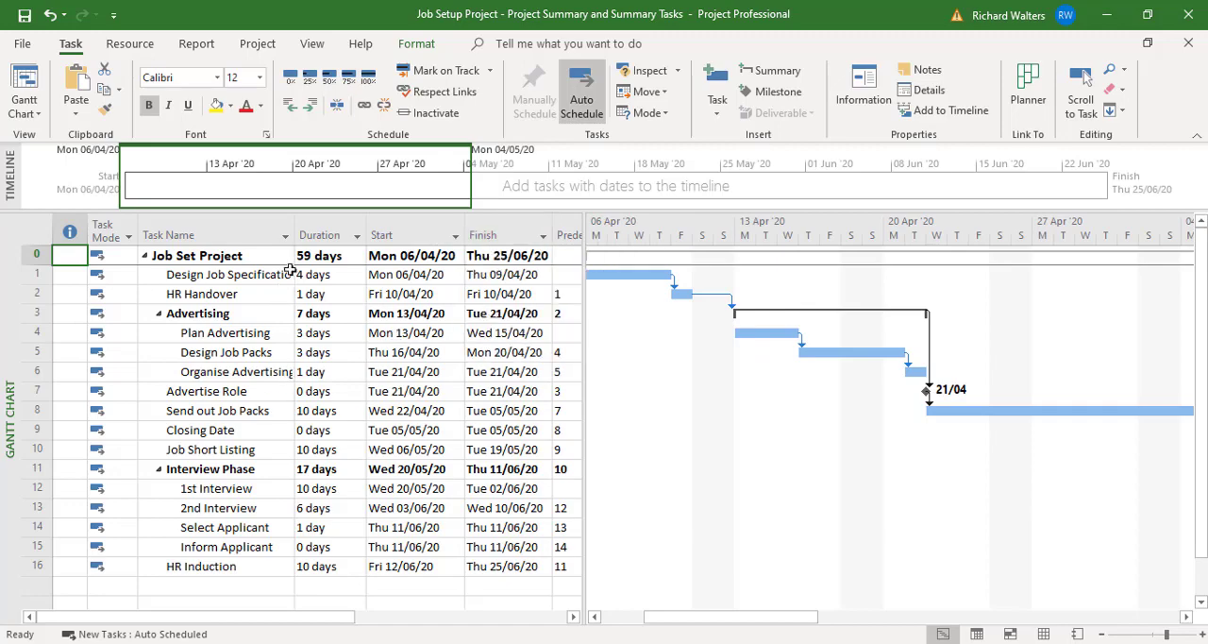
Autofit the Task Name column, then collapse and re-expand the Advertising and Interview Phase tasks
left_click(321, 235)
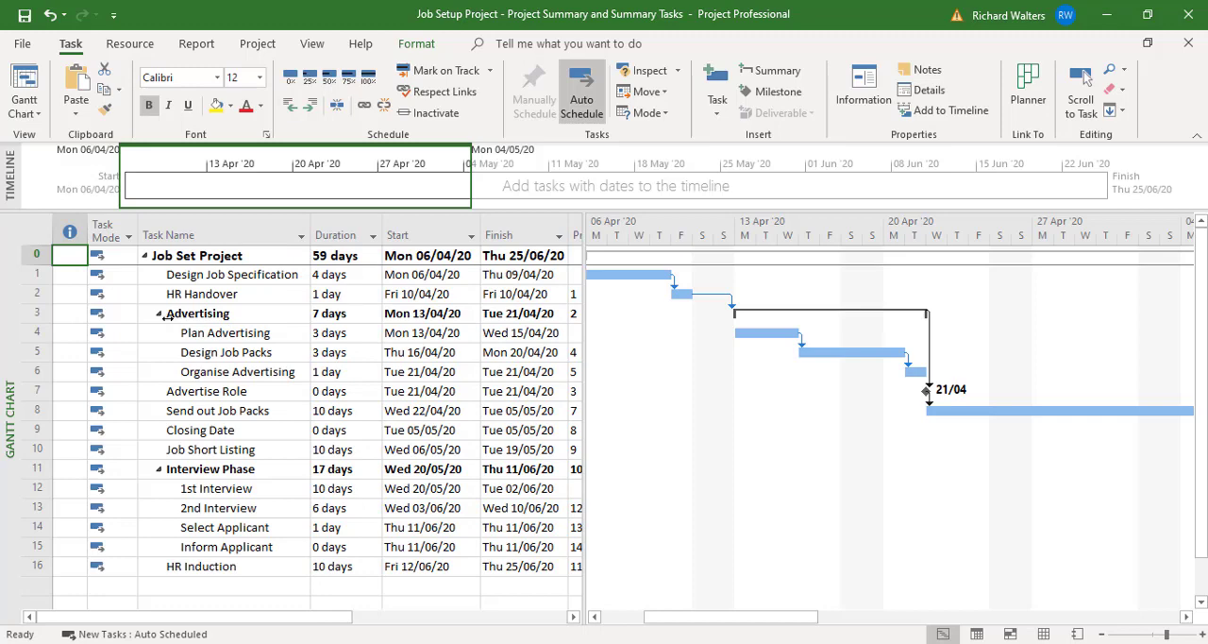
mouse_move(483, 312)
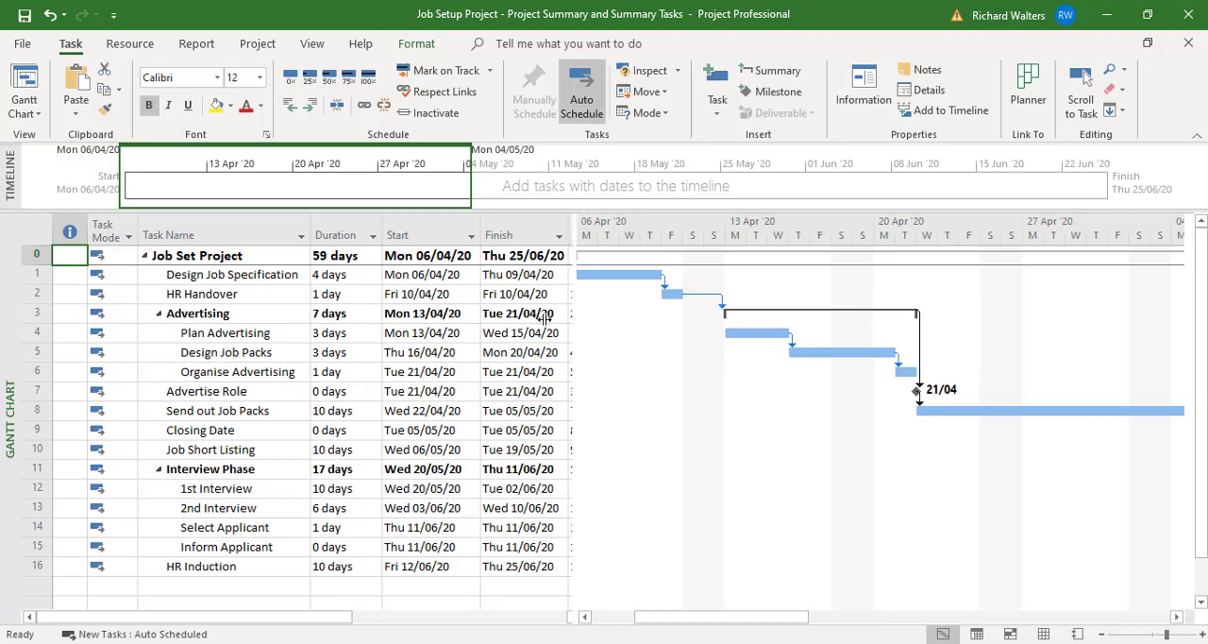
left_click(156, 313)
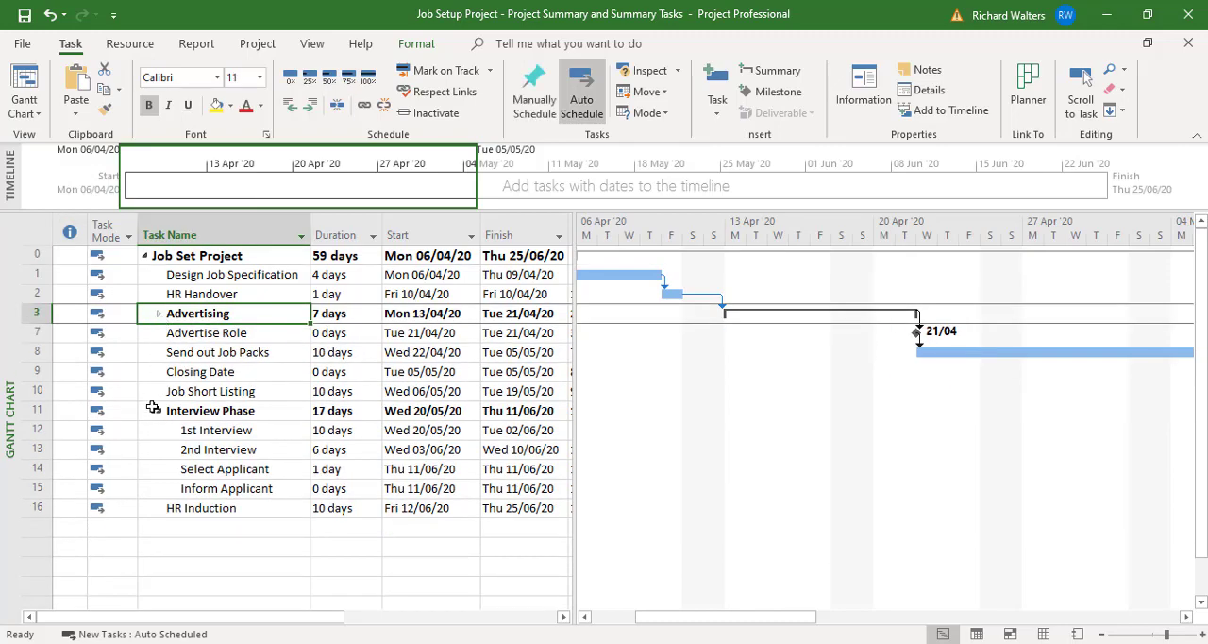
left_click(210, 410)
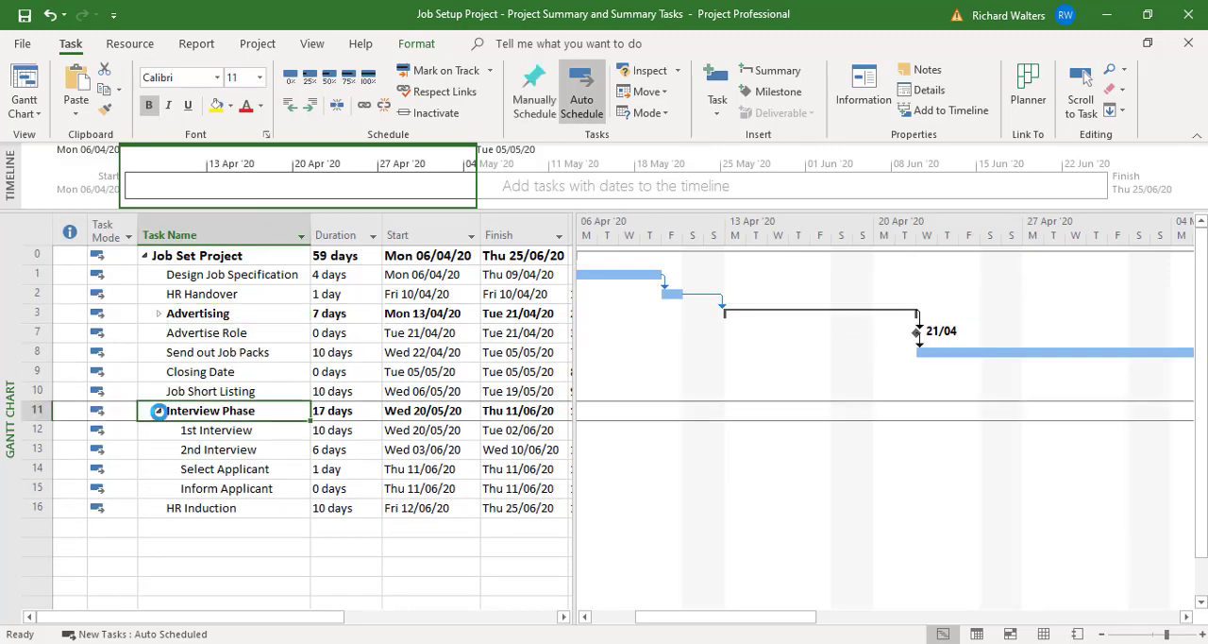
left_click(159, 411)
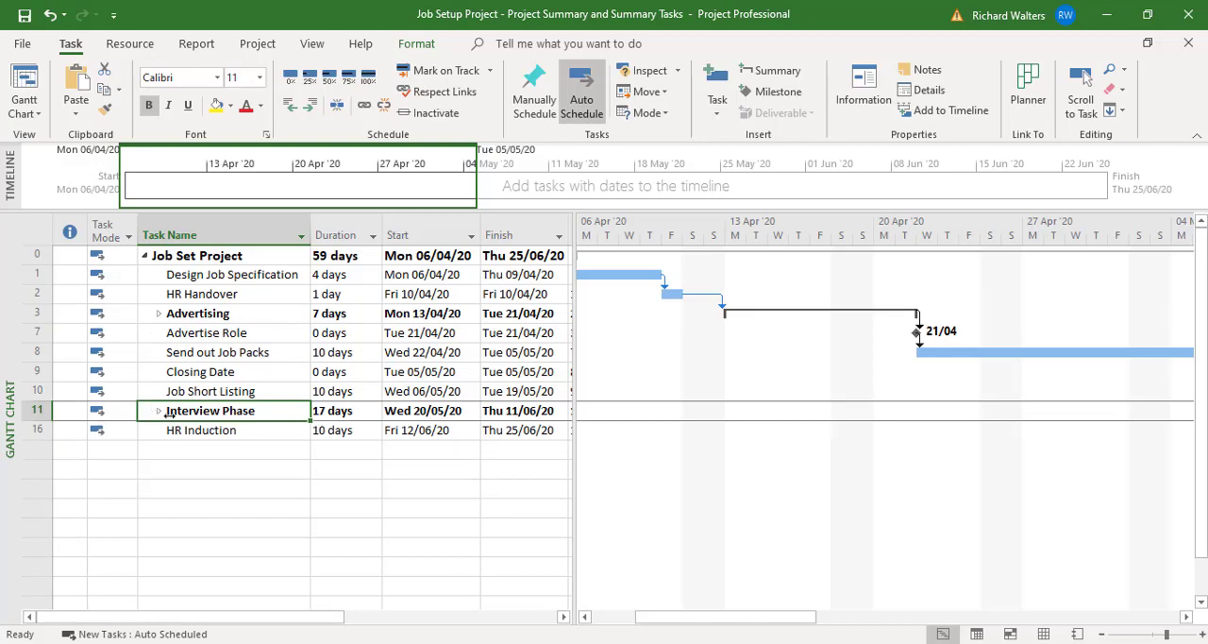
left_click(159, 410)
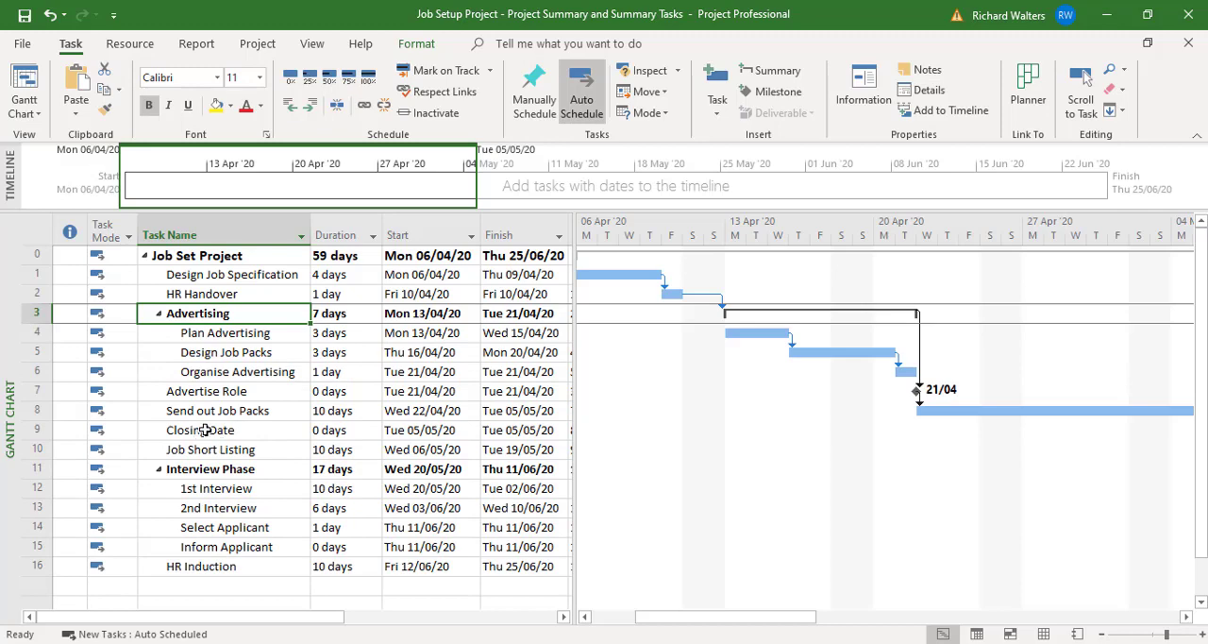
mouse_move(210, 379)
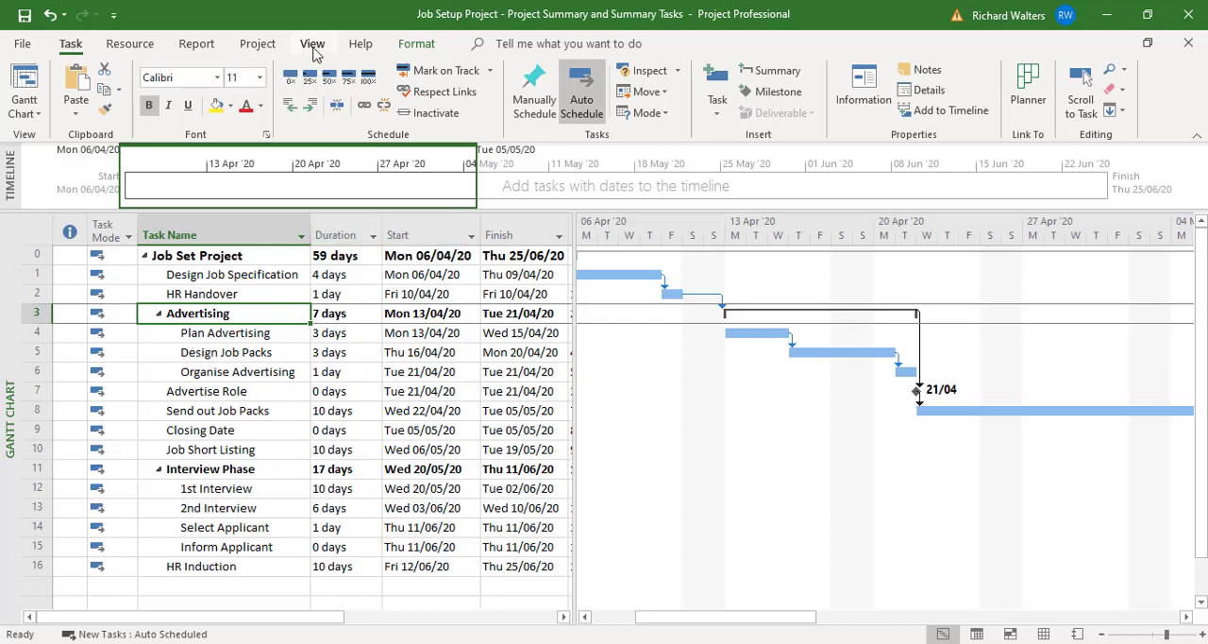
Hide and then re-show the Advertising subtasks with View > Outline commands
left_click(312, 44)
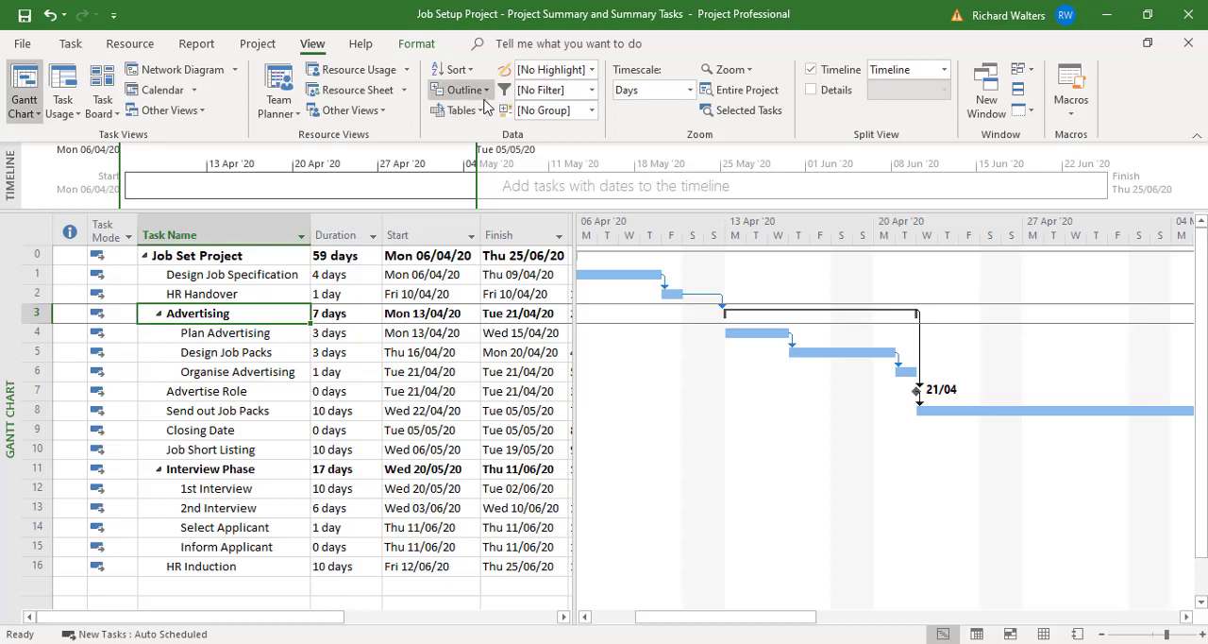
left_click(464, 90)
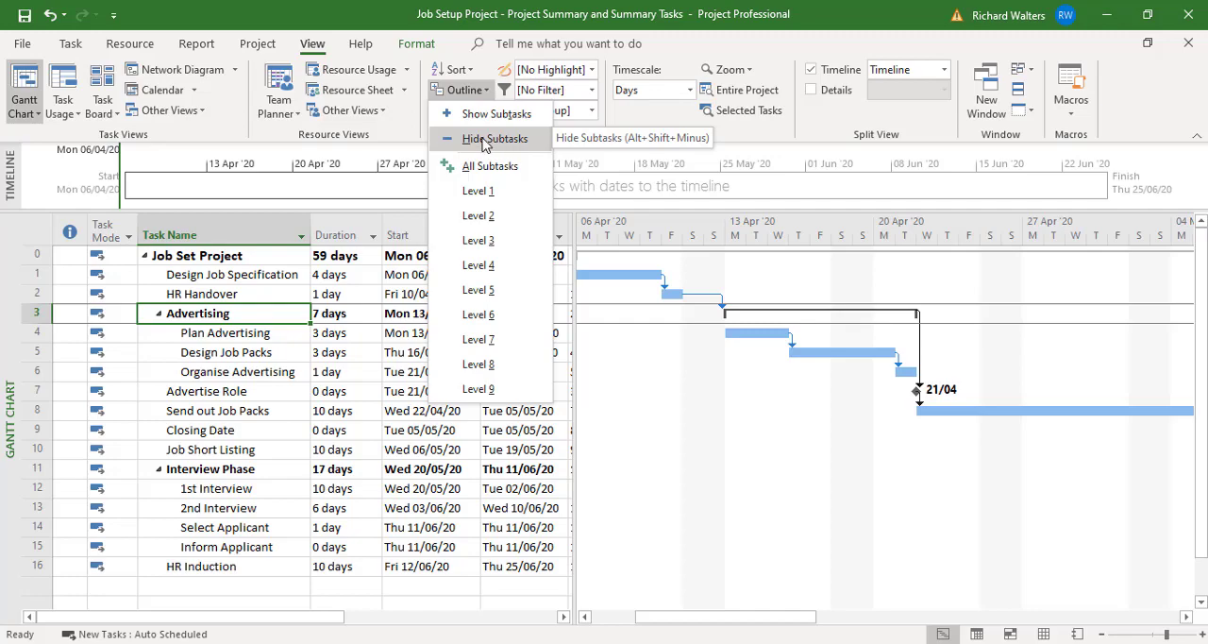
left_click(495, 139)
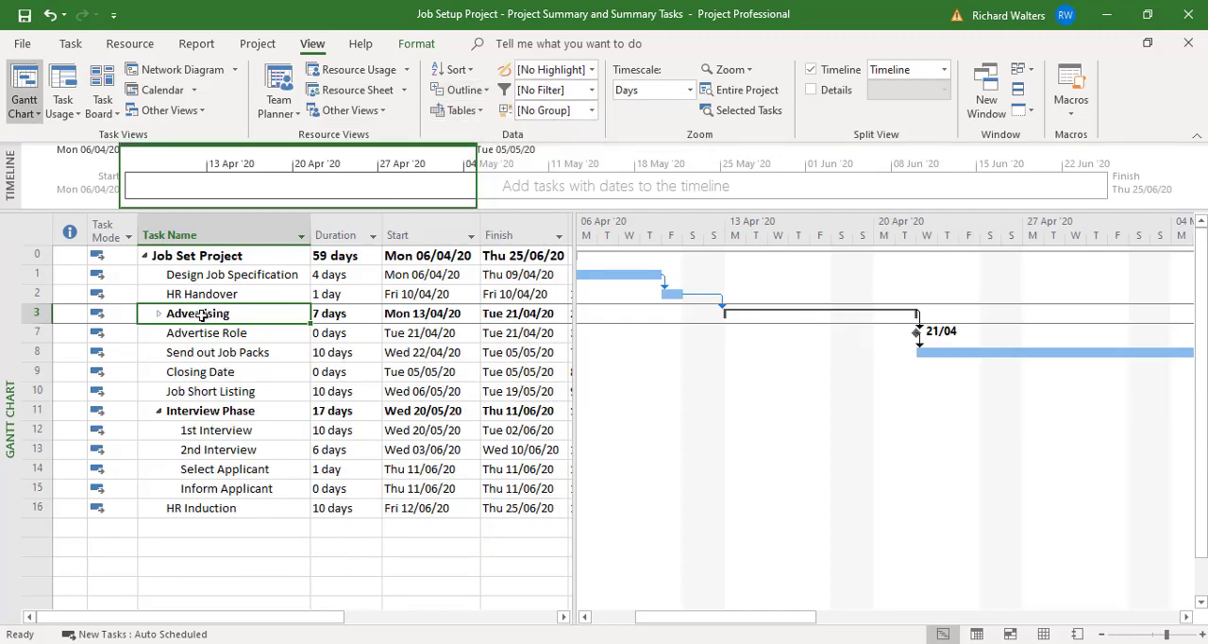
left_click(462, 90)
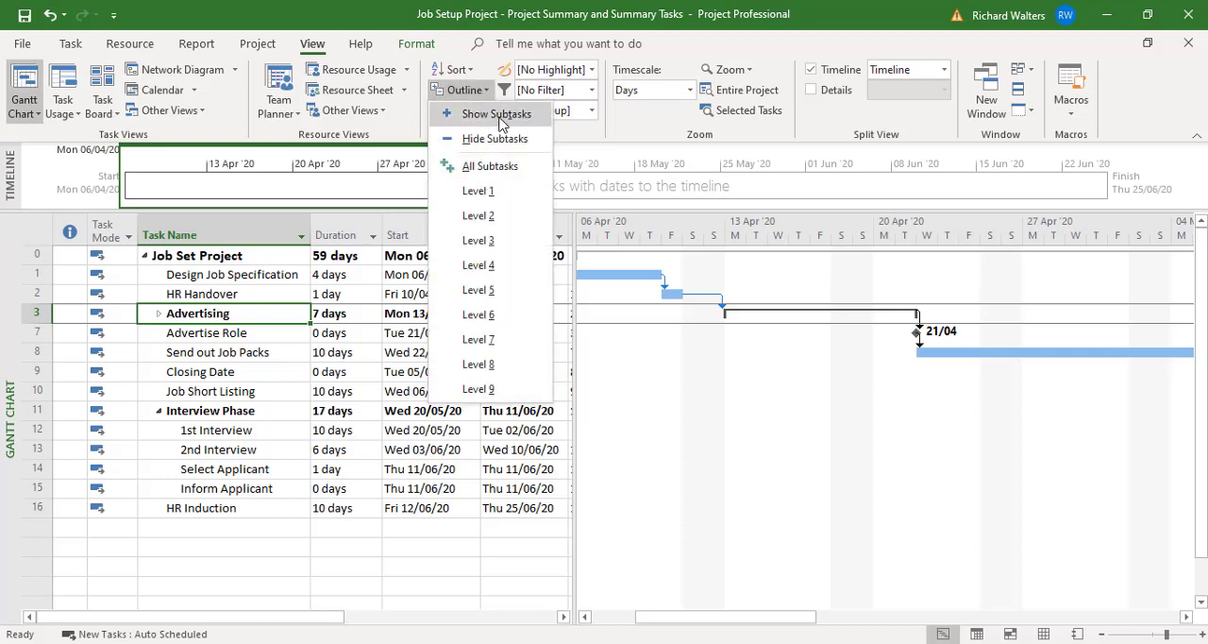
left_click(495, 113)
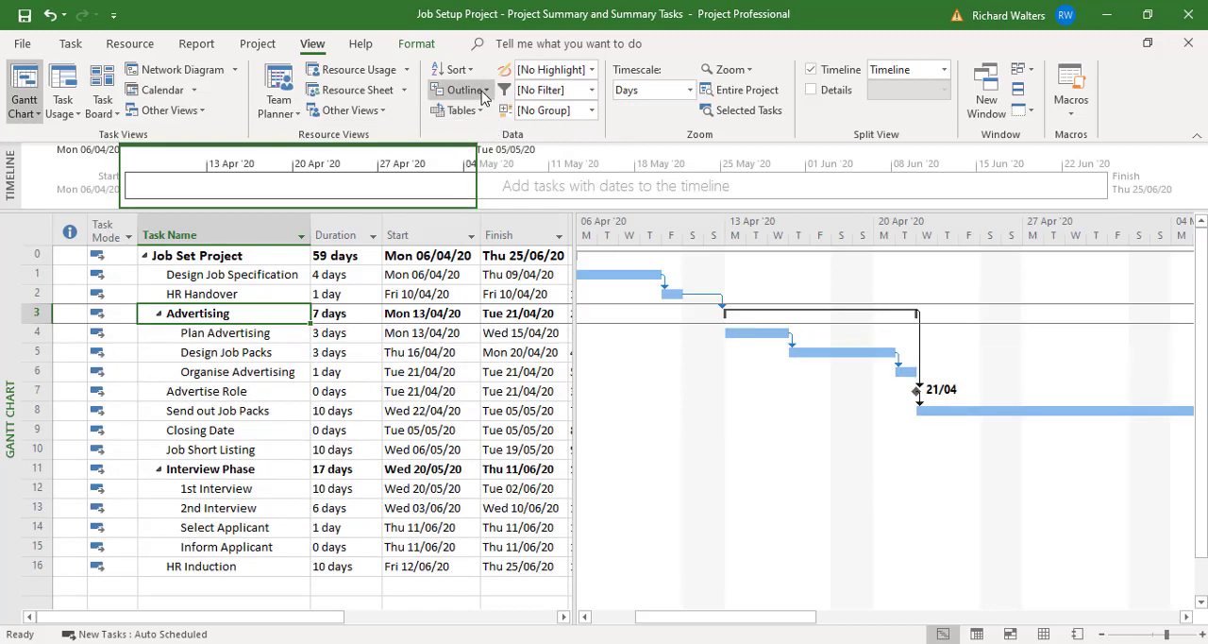
left_click(462, 88)
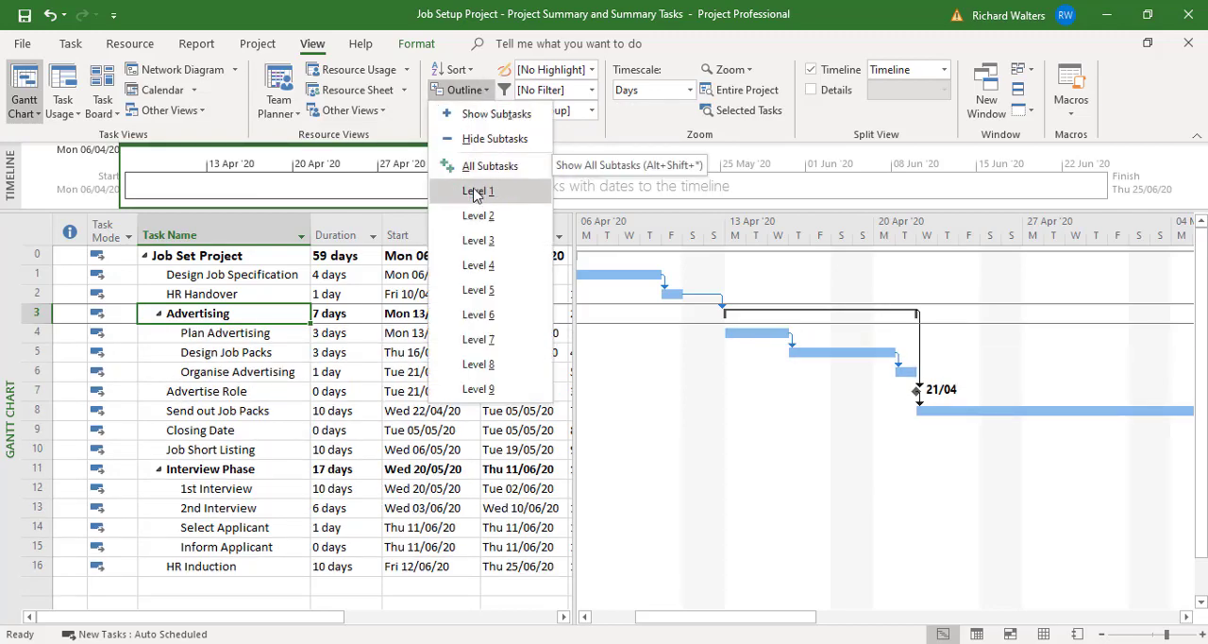
mouse_move(479, 191)
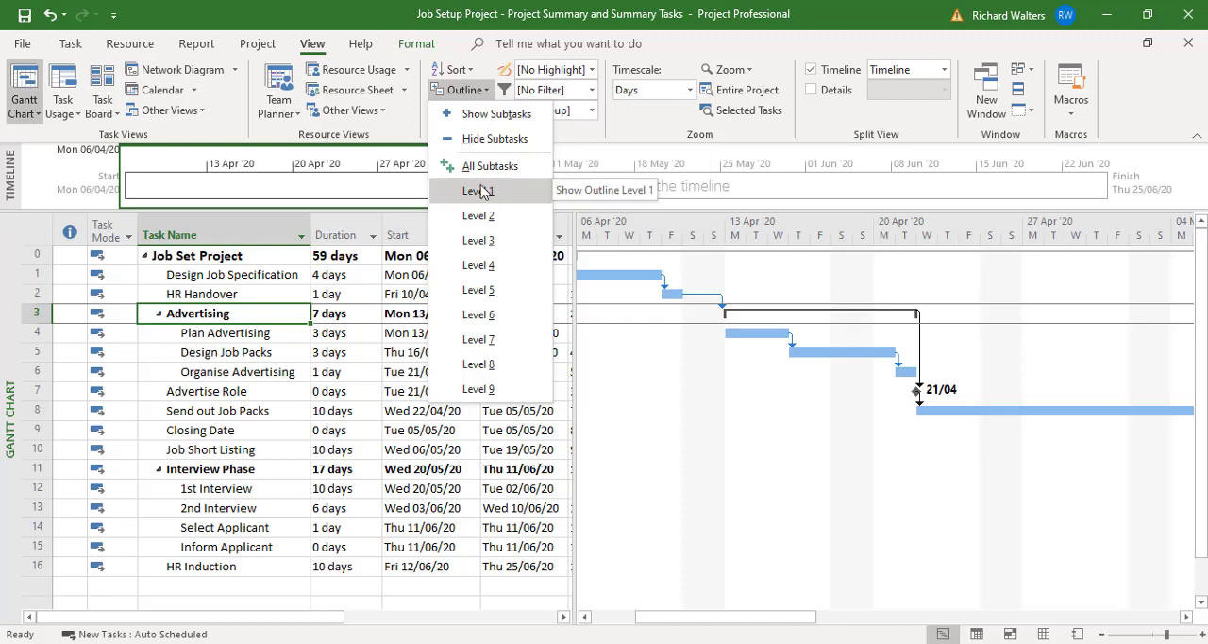
mouse_move(479, 191)
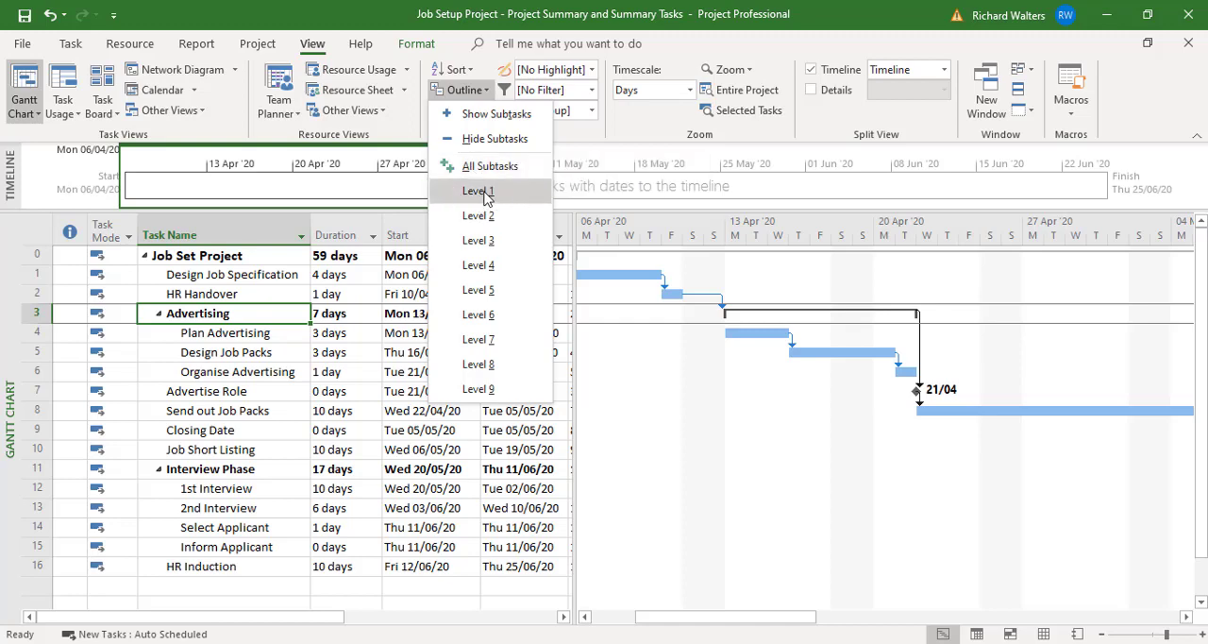
left_click(477, 191)
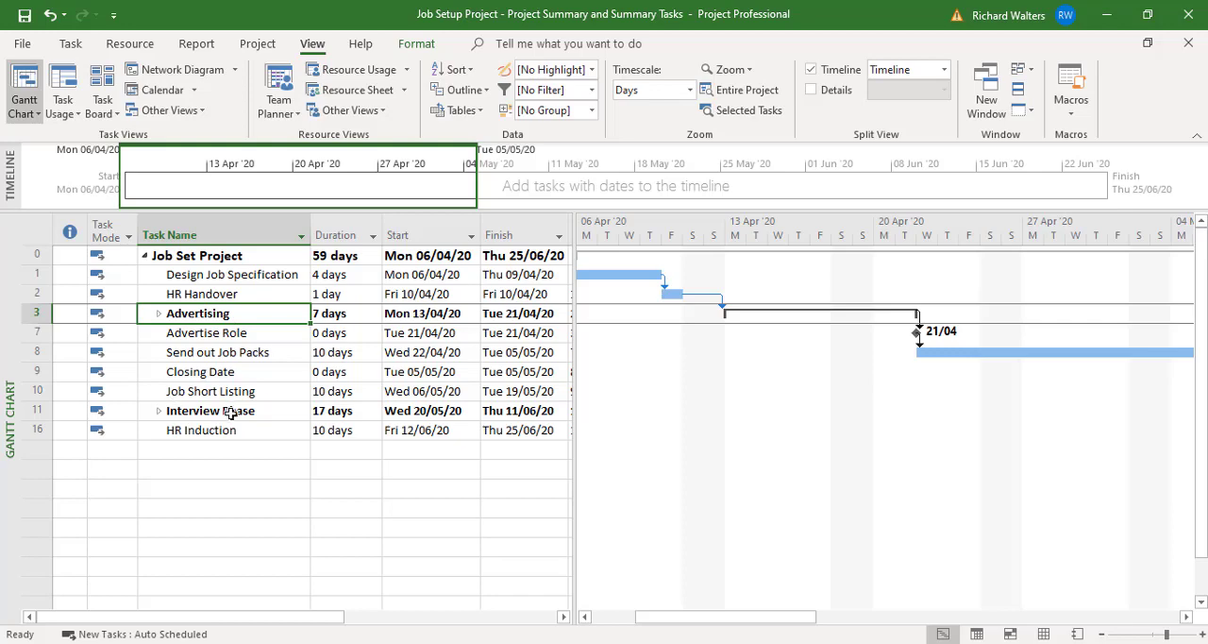
mouse_move(403, 345)
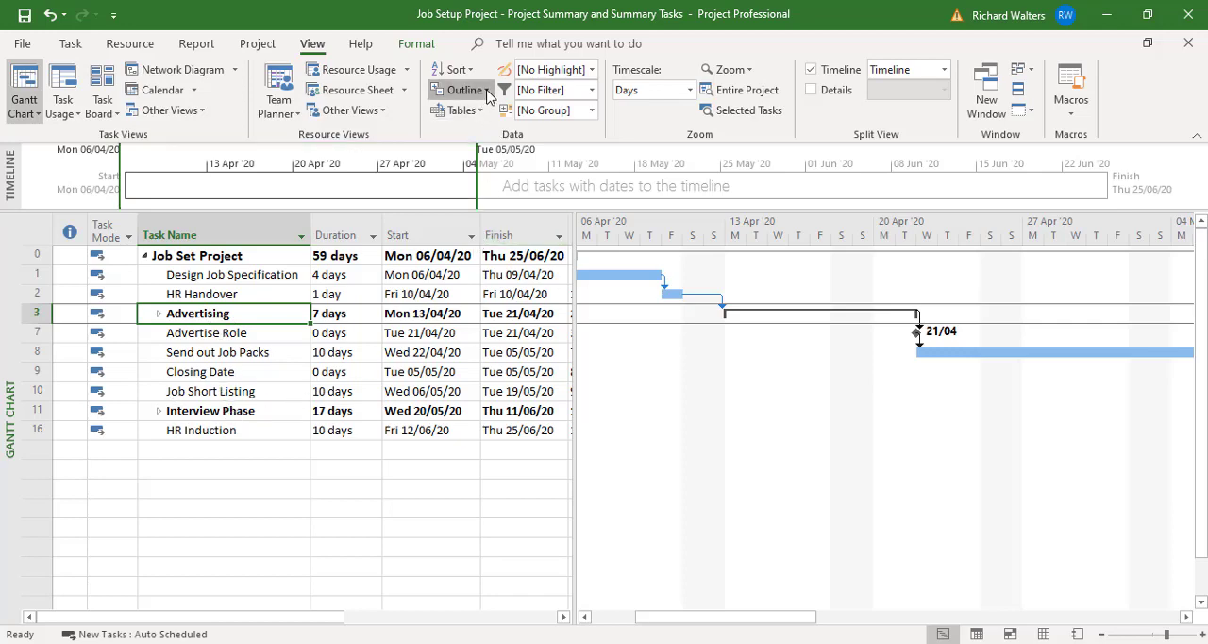
left_click(462, 89)
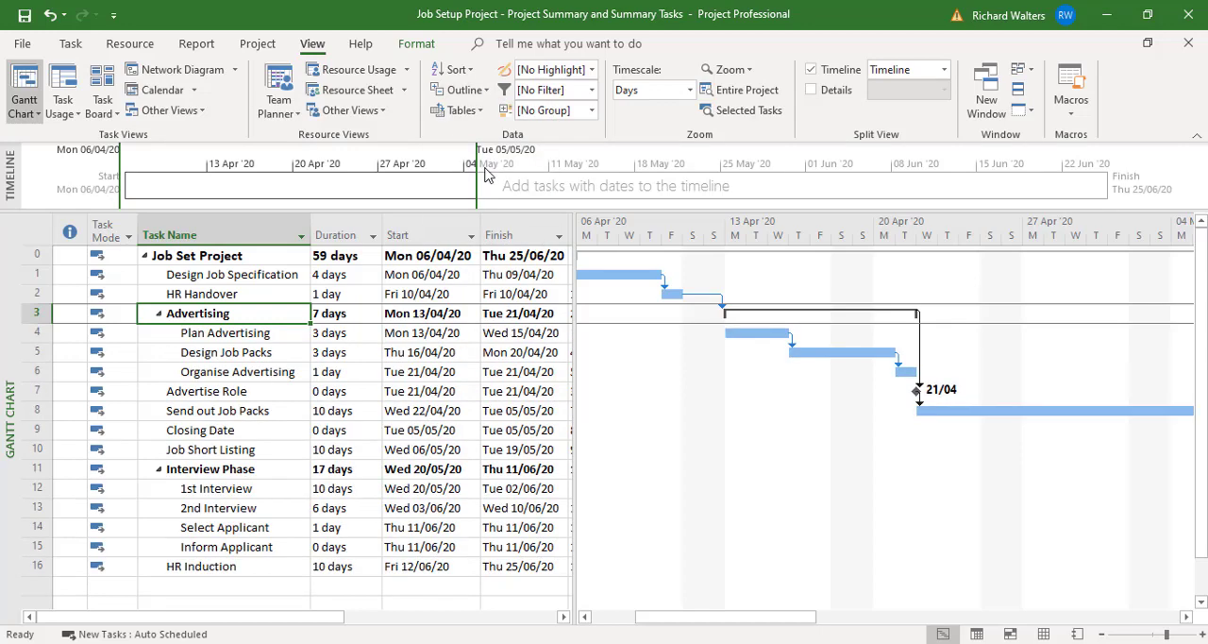
mouse_move(542, 385)
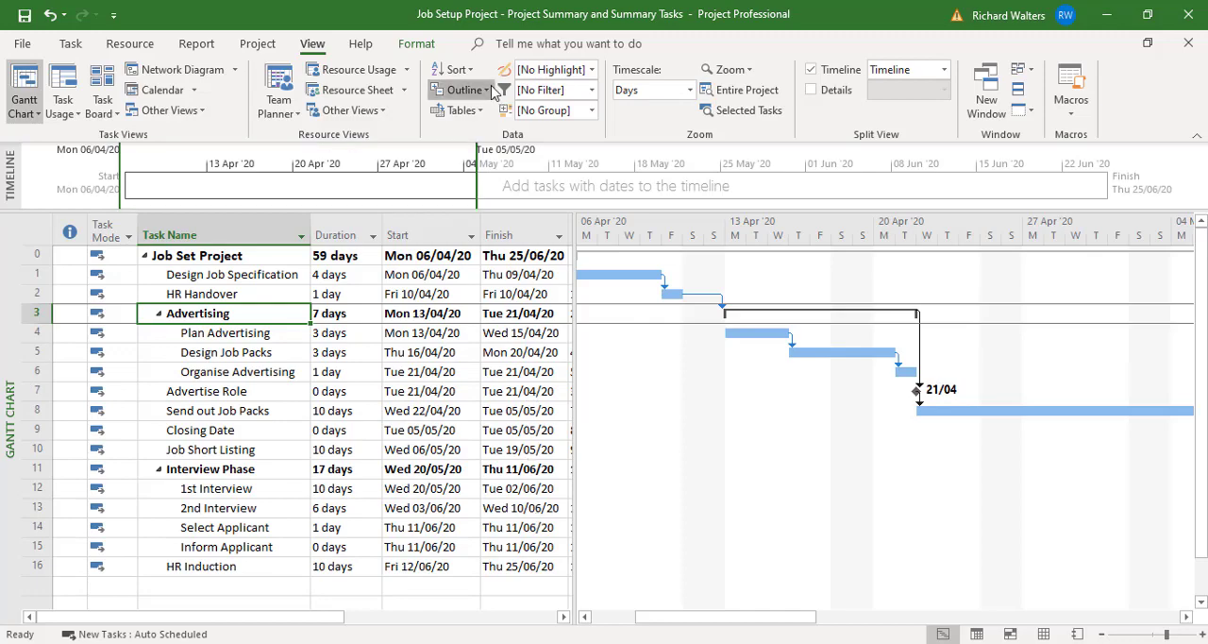
left_click(463, 89)
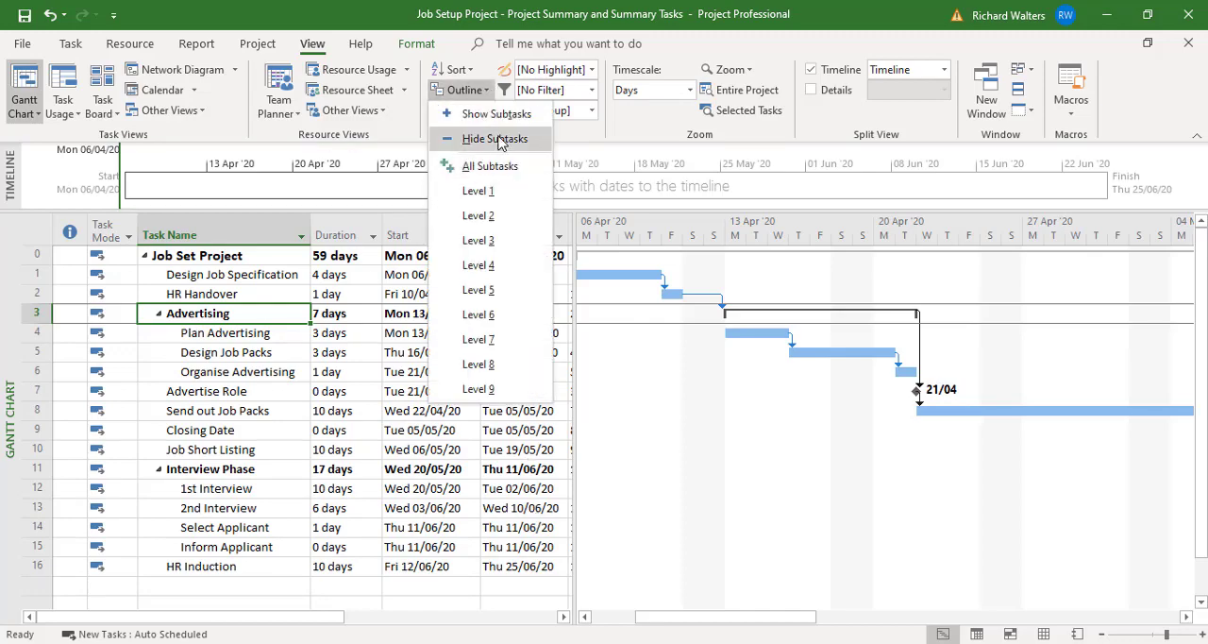
left_click(494, 139)
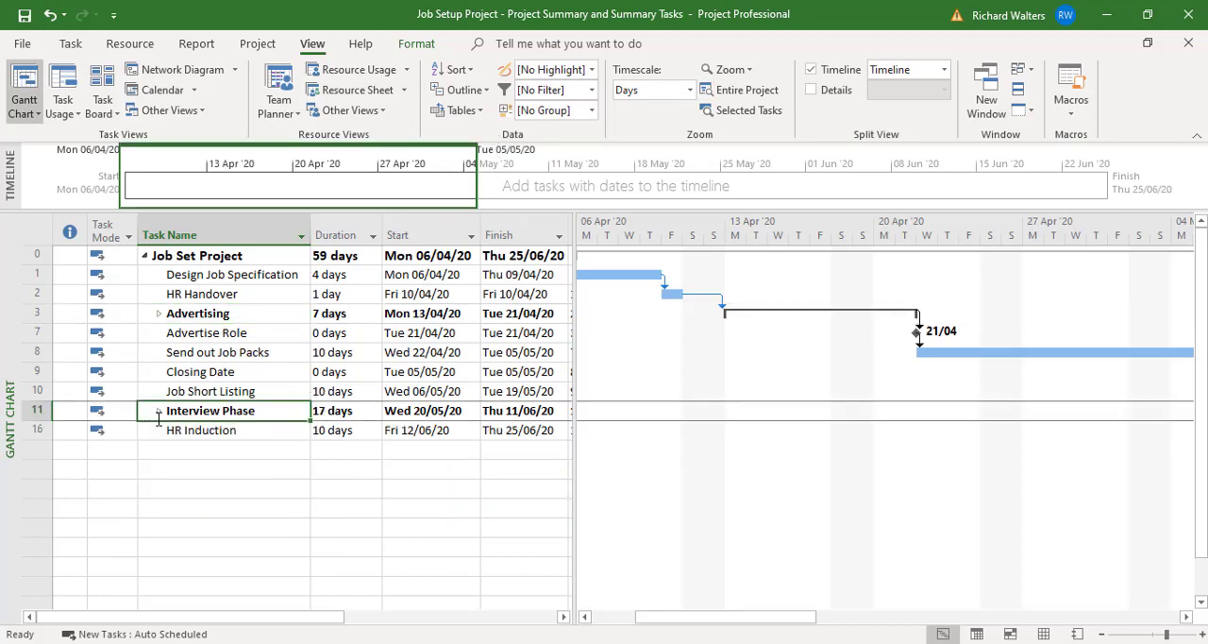
left_click(159, 410)
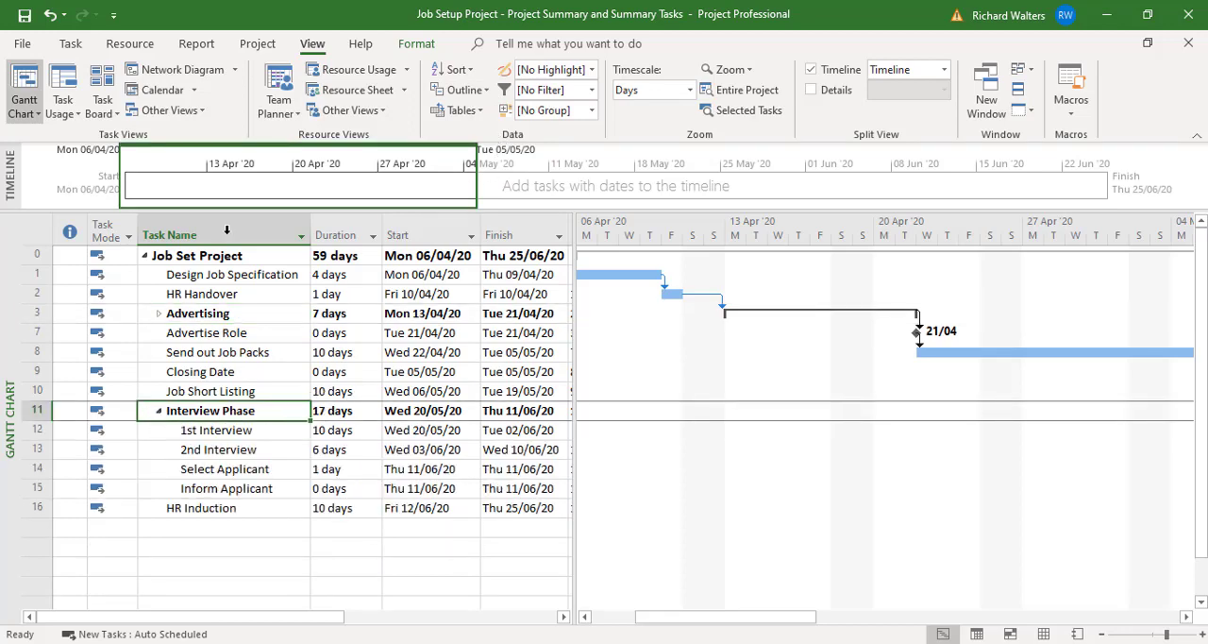
left_click(460, 89)
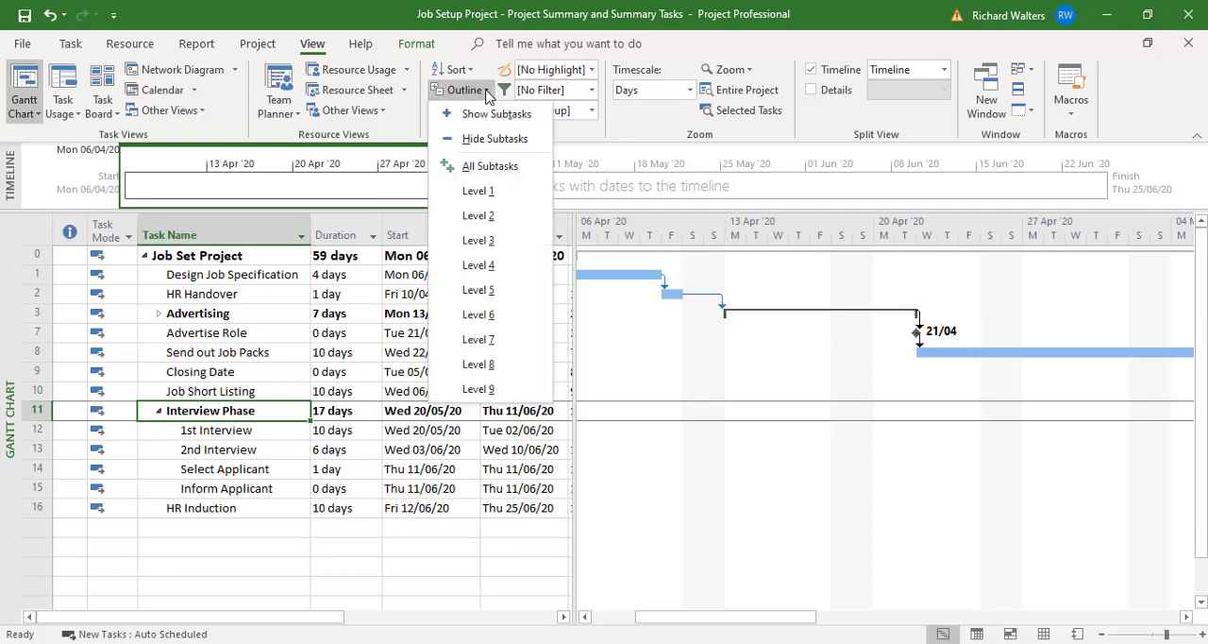
mouse_move(490, 165)
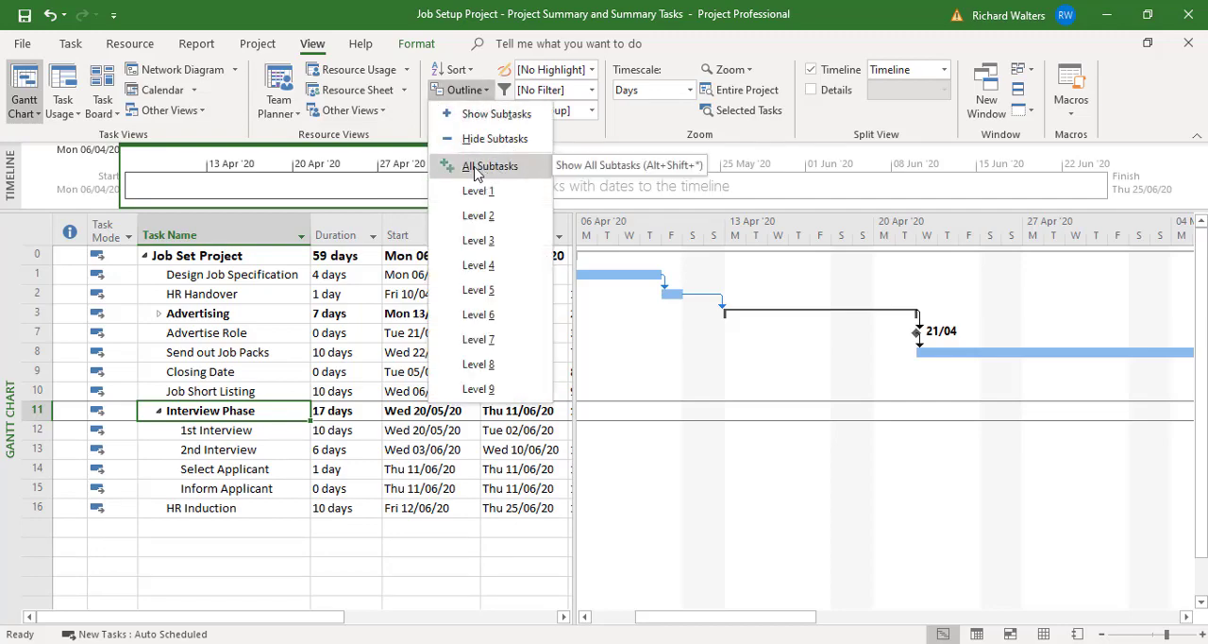
left_click(490, 166)
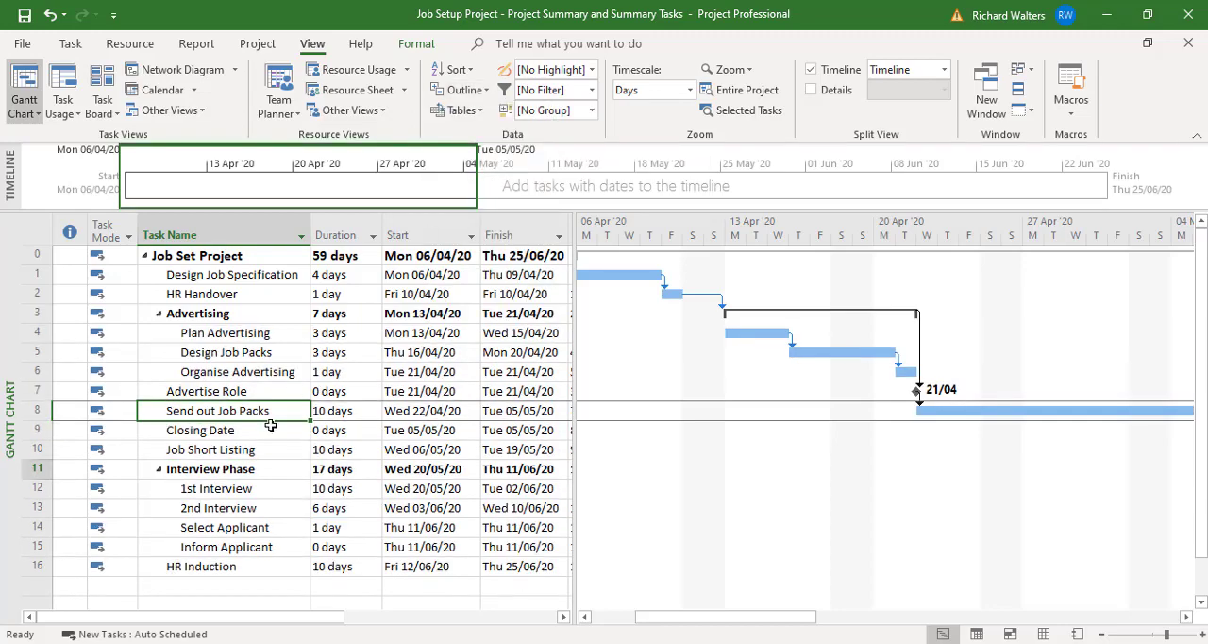
mouse_move(218, 390)
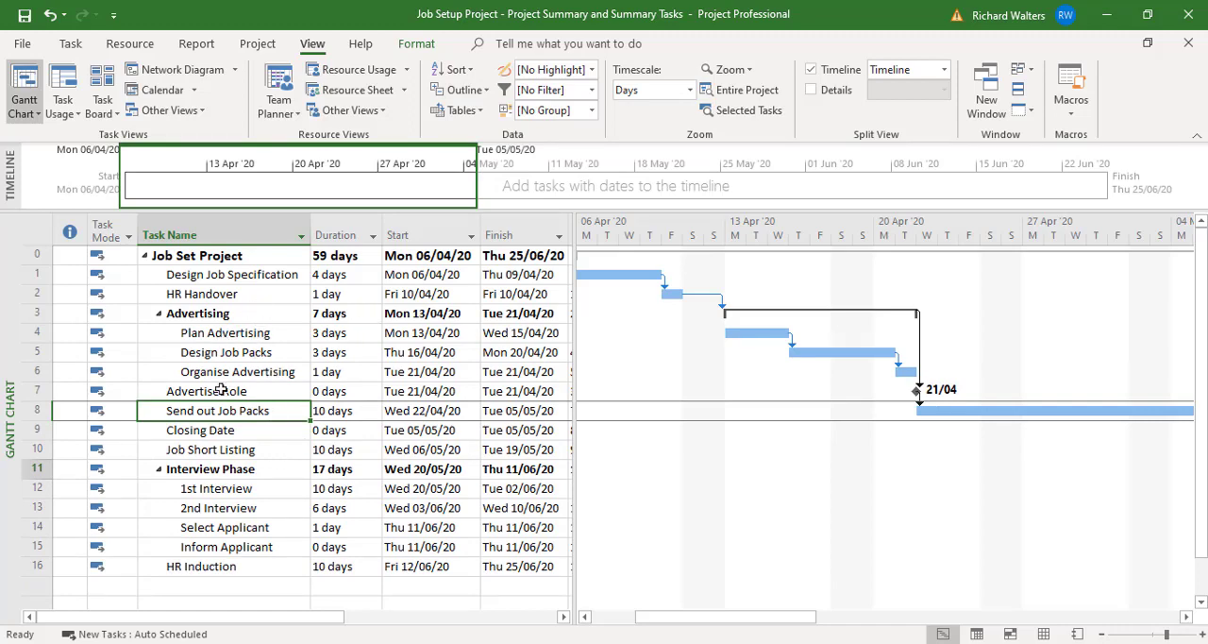
mouse_move(299, 265)
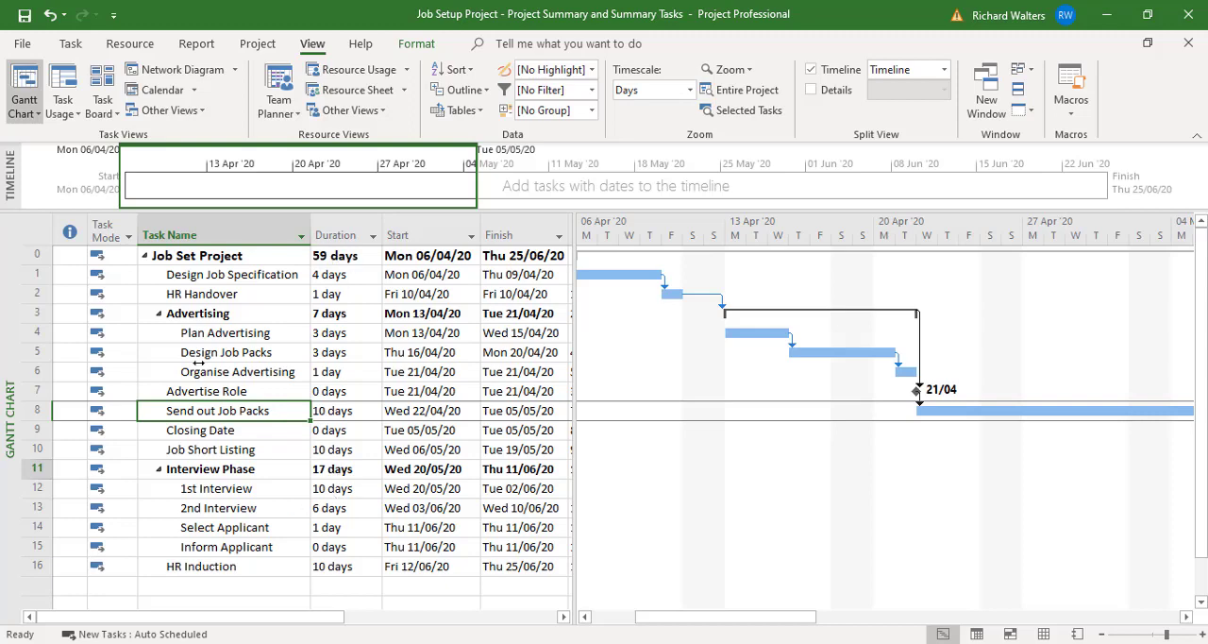
mouse_move(172, 348)
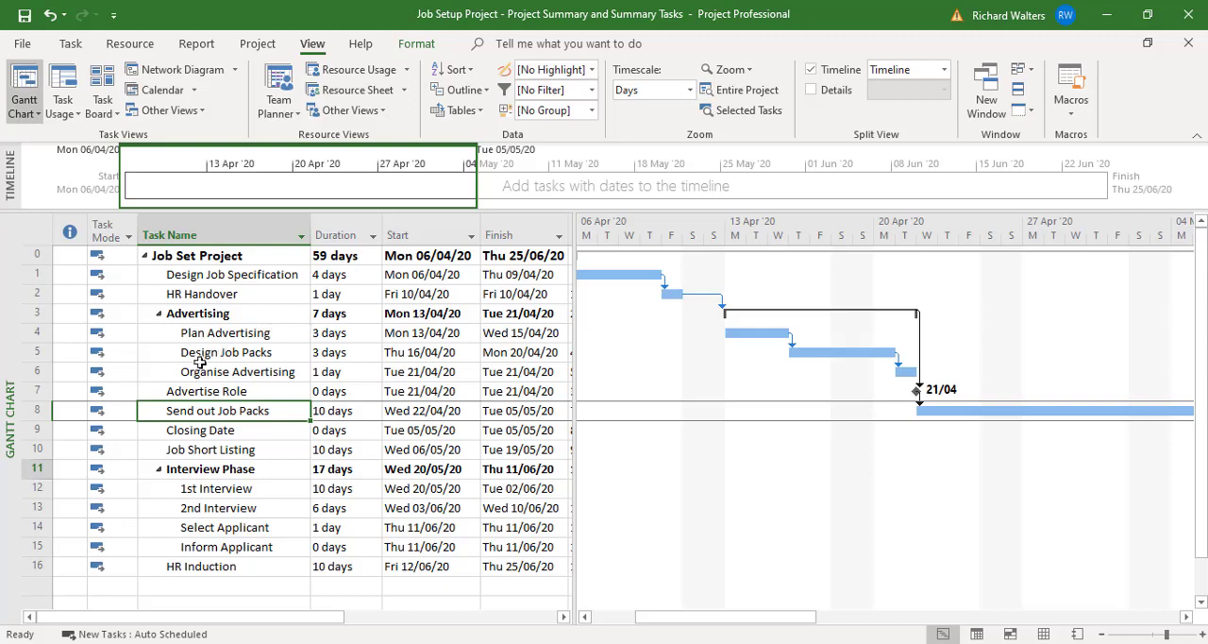
mouse_move(164, 351)
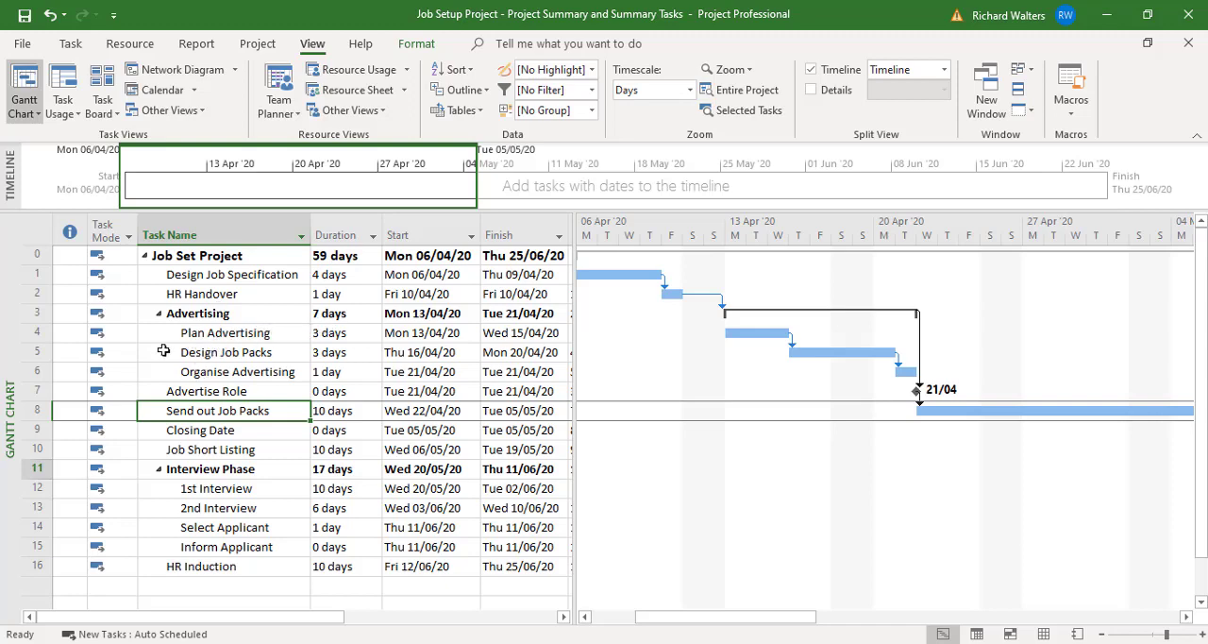
mouse_move(329, 339)
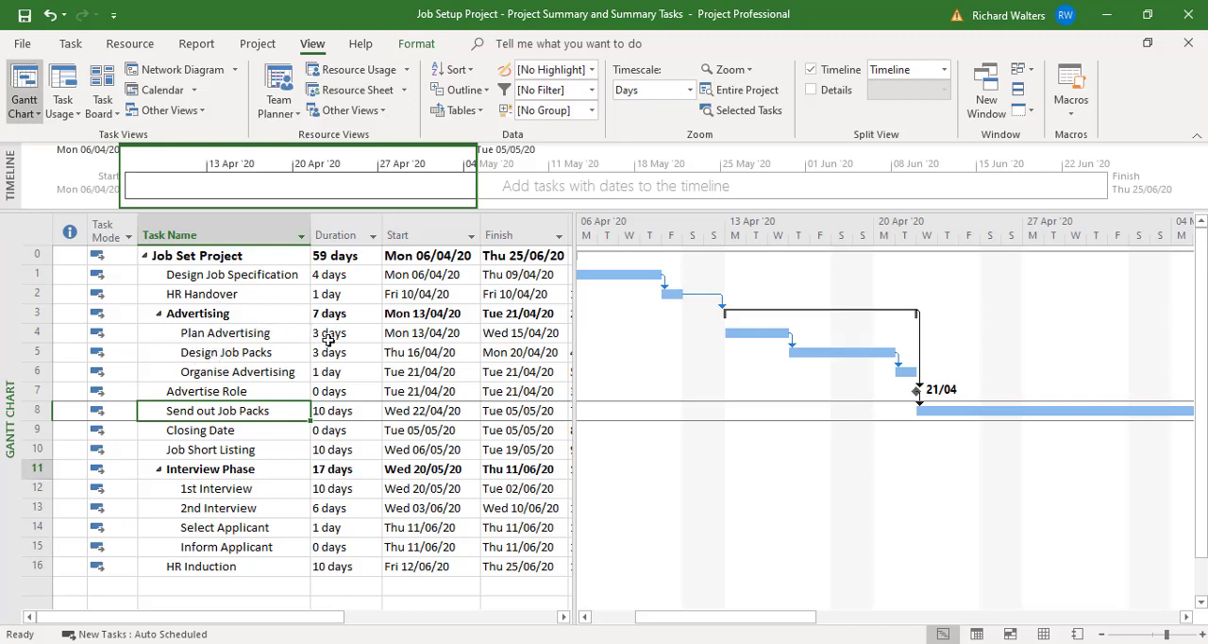
mouse_move(248, 352)
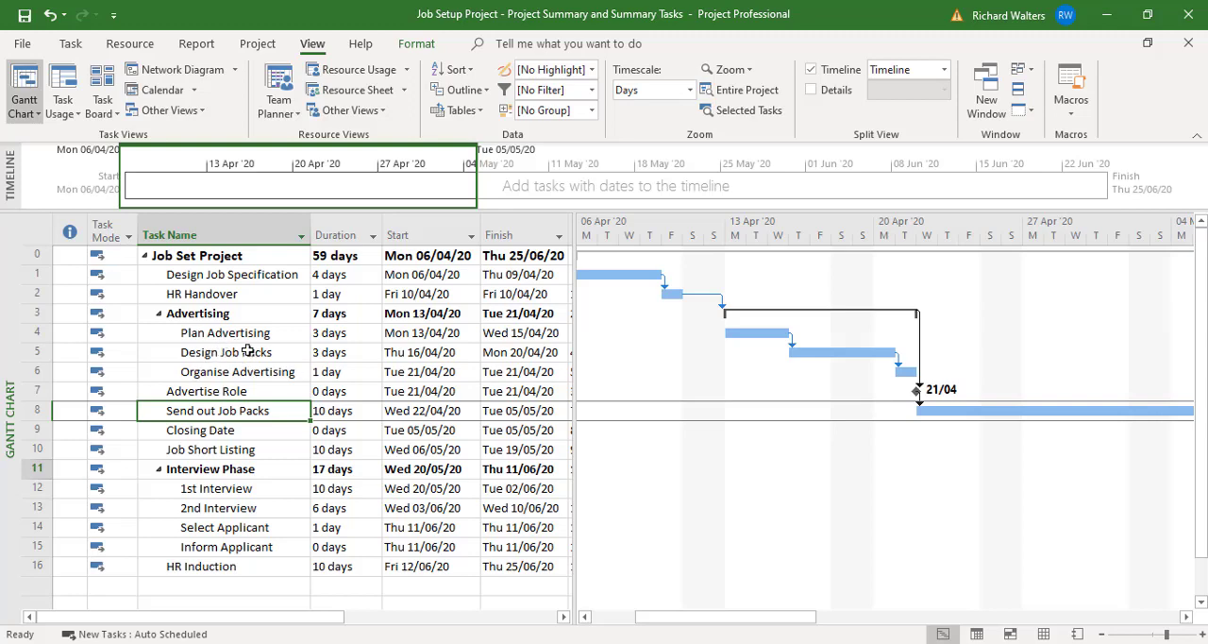
mouse_move(209, 332)
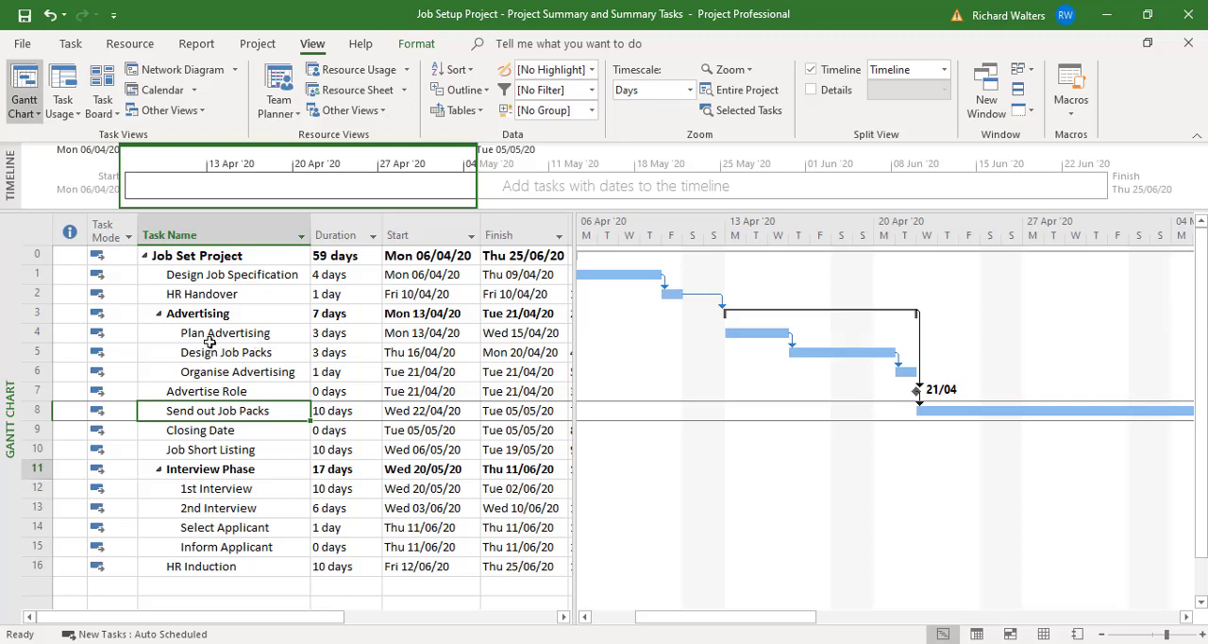
mouse_move(325, 342)
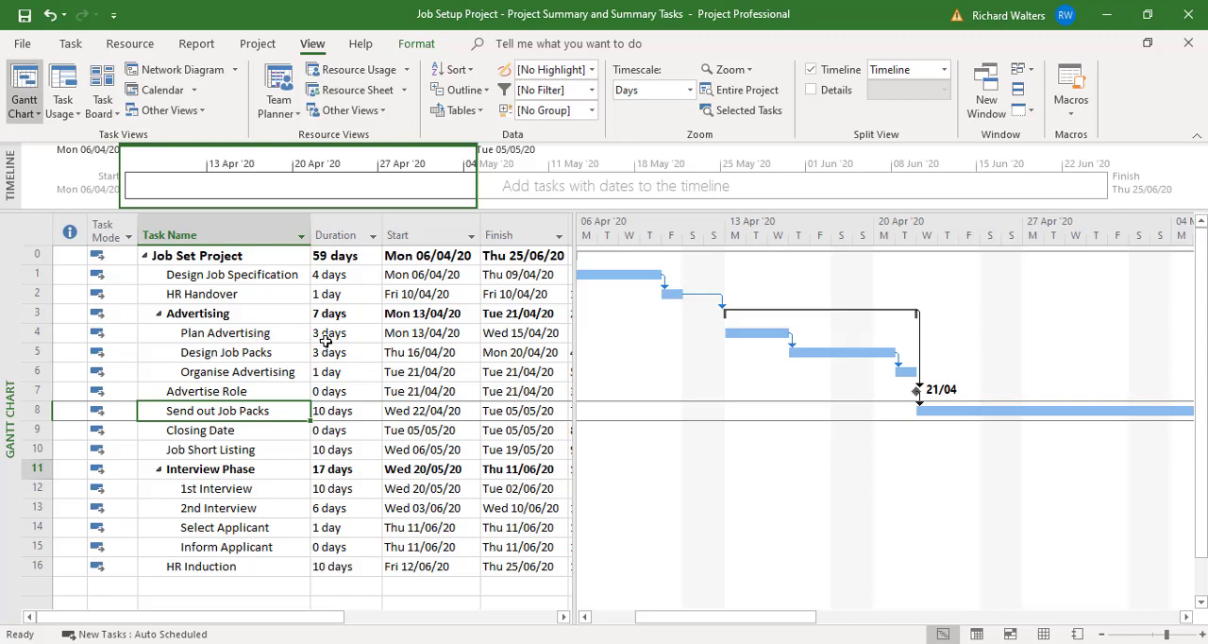
mouse_move(301, 334)
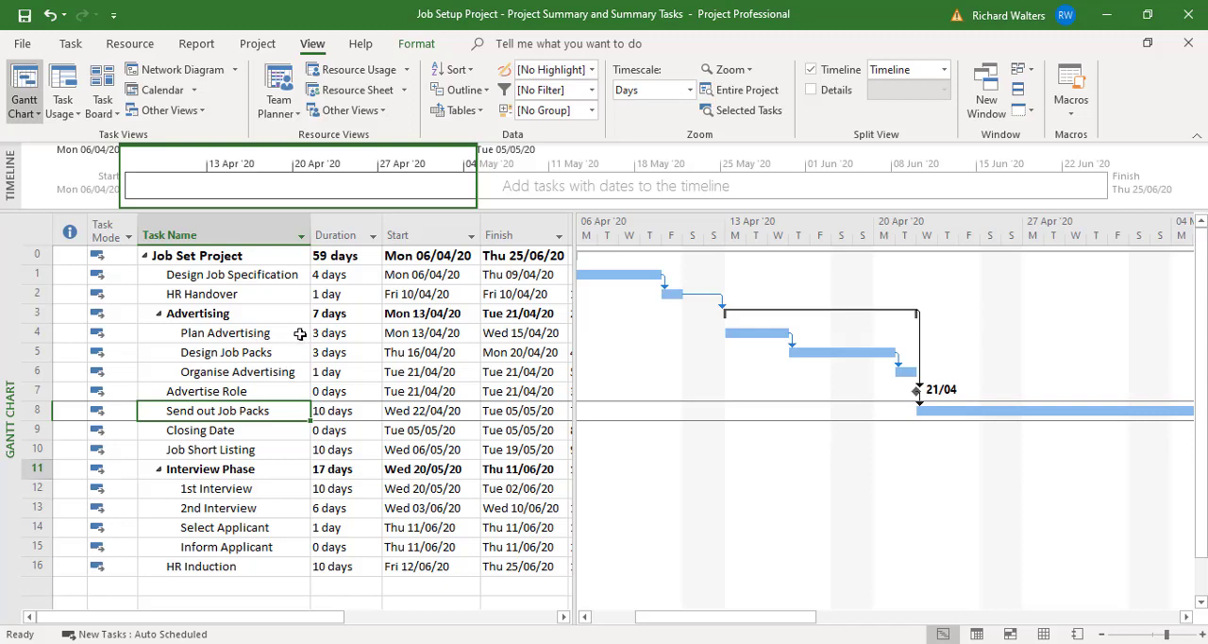
mouse_move(263, 491)
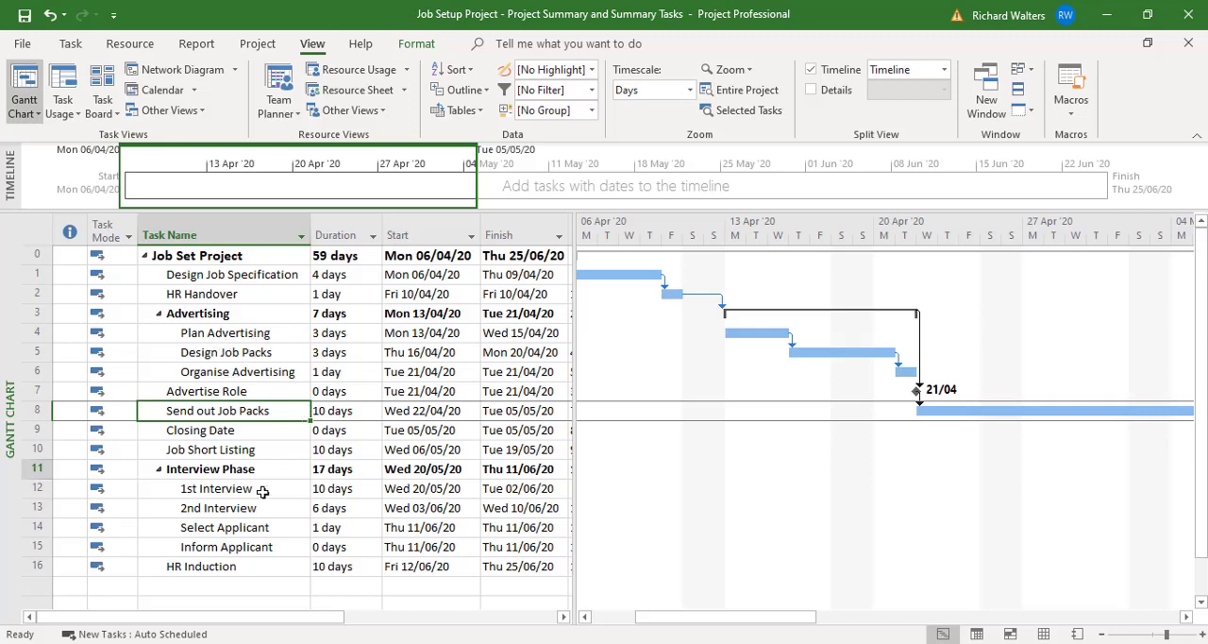
mouse_move(330, 507)
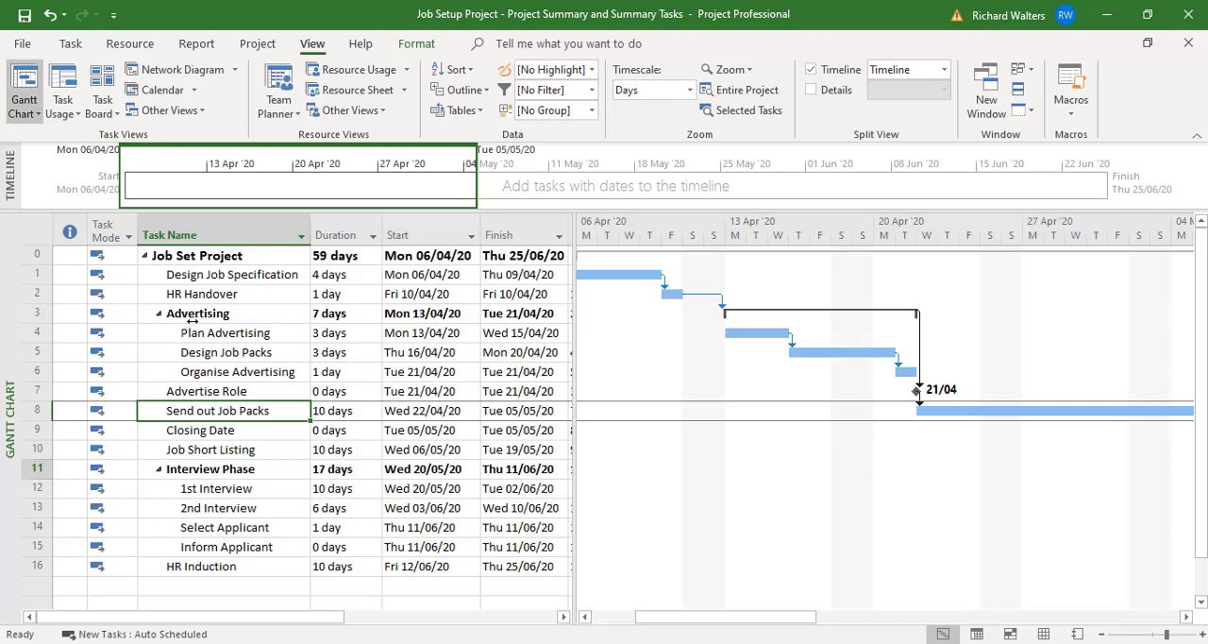
mouse_move(201, 333)
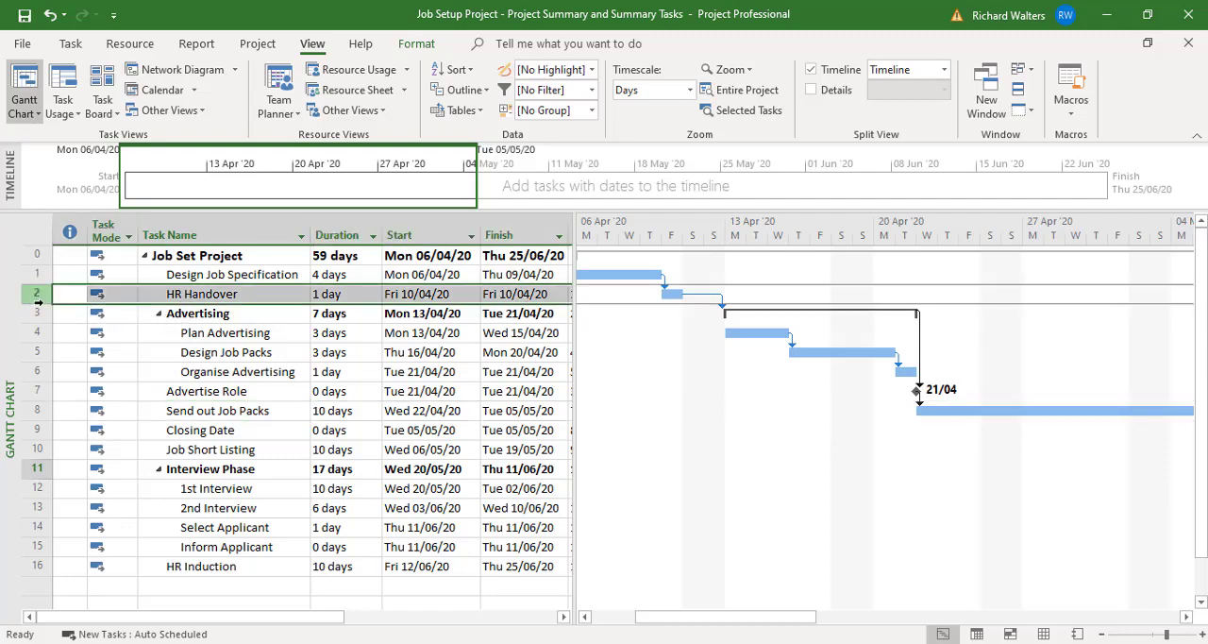
Unlink HR Handover from Advertising, then select Organise Advertising and Advertise Role
left_click(197, 312)
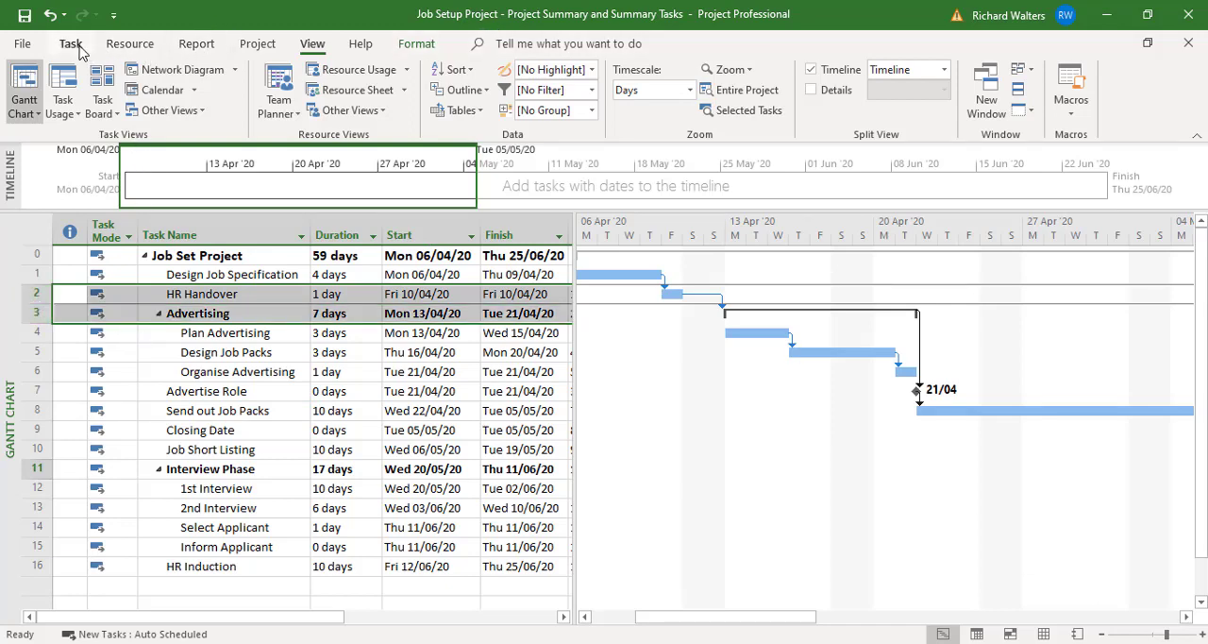
left_click(70, 44)
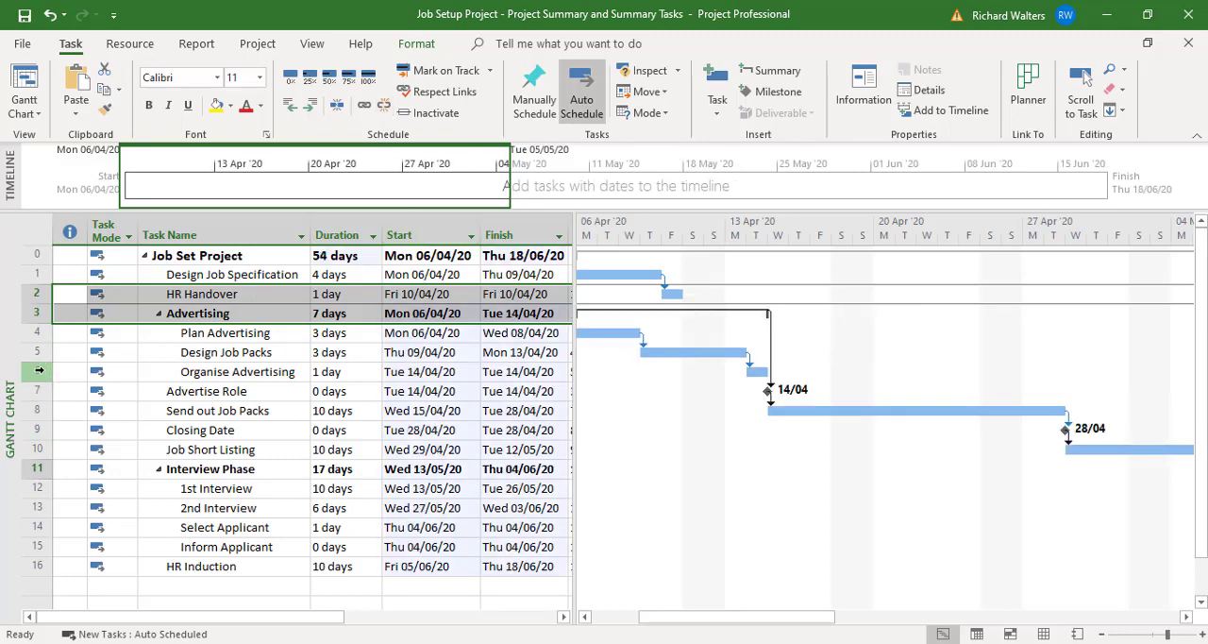
left_click(236, 371)
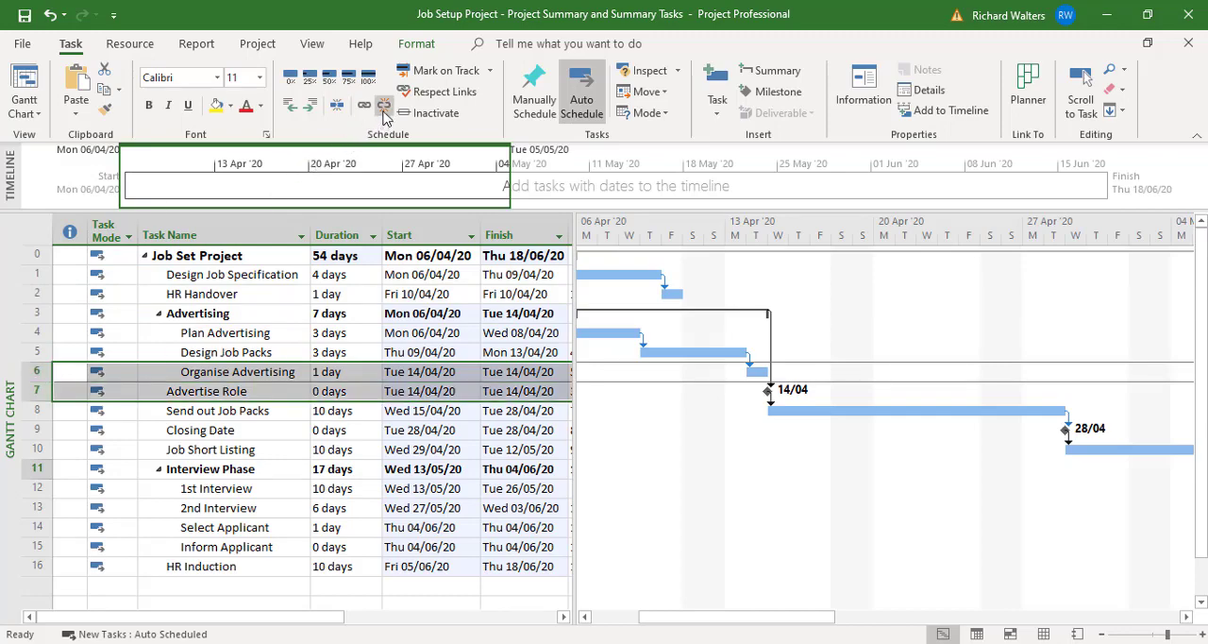
mouse_move(384, 103)
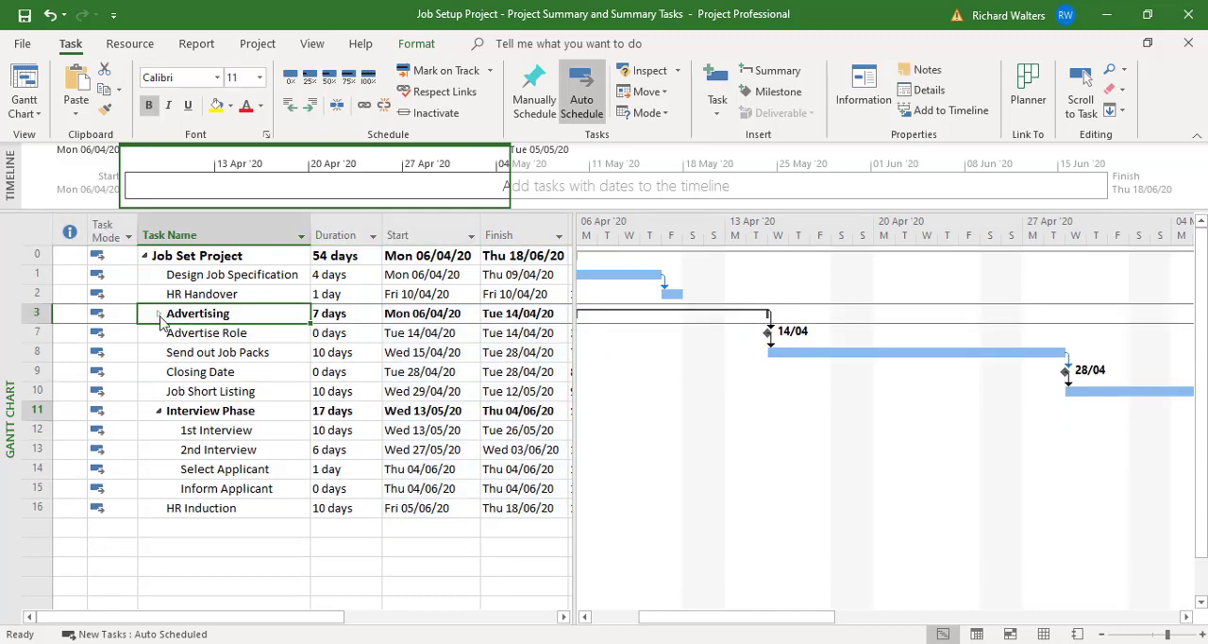
left_click(159, 313)
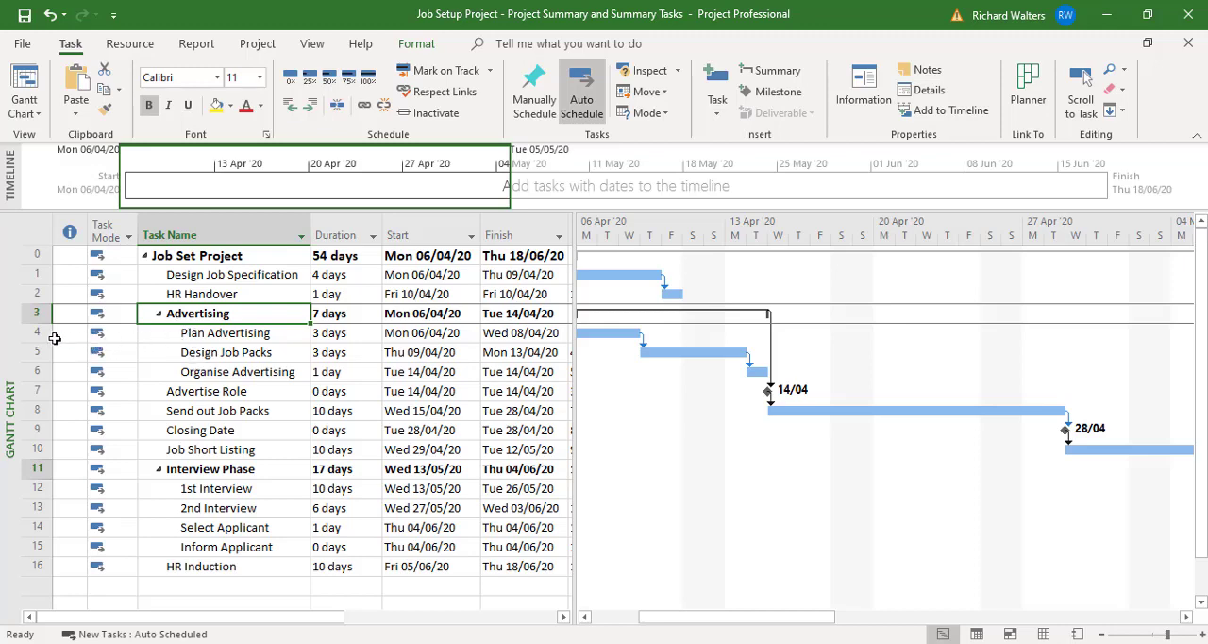
mouse_move(198, 345)
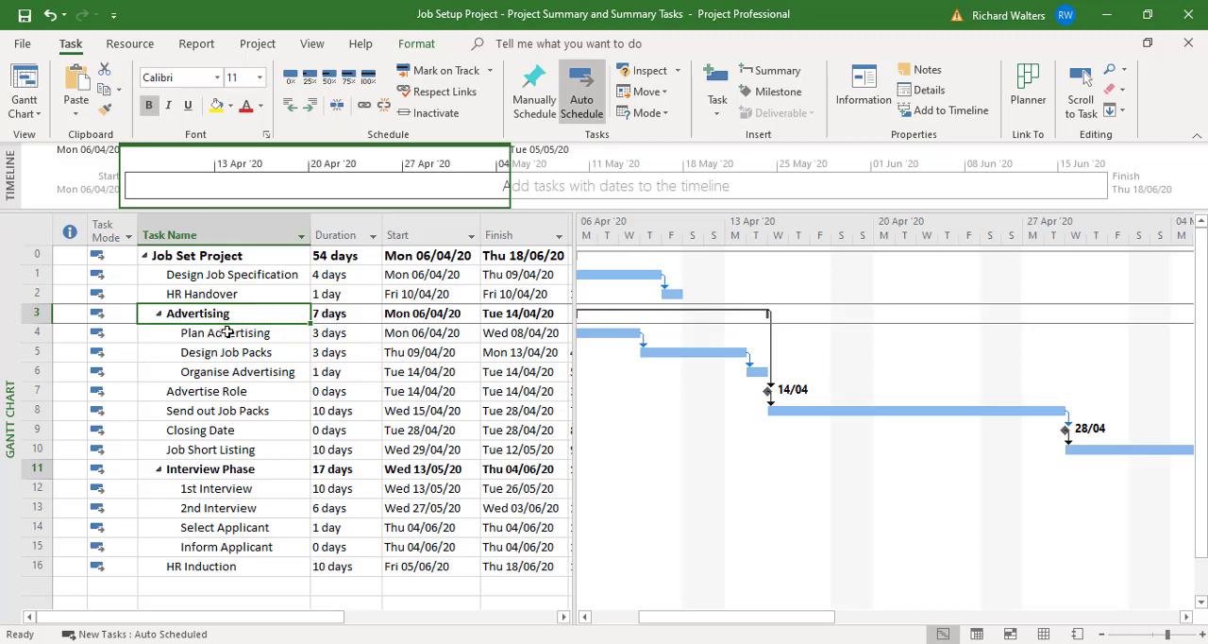
mouse_move(225, 335)
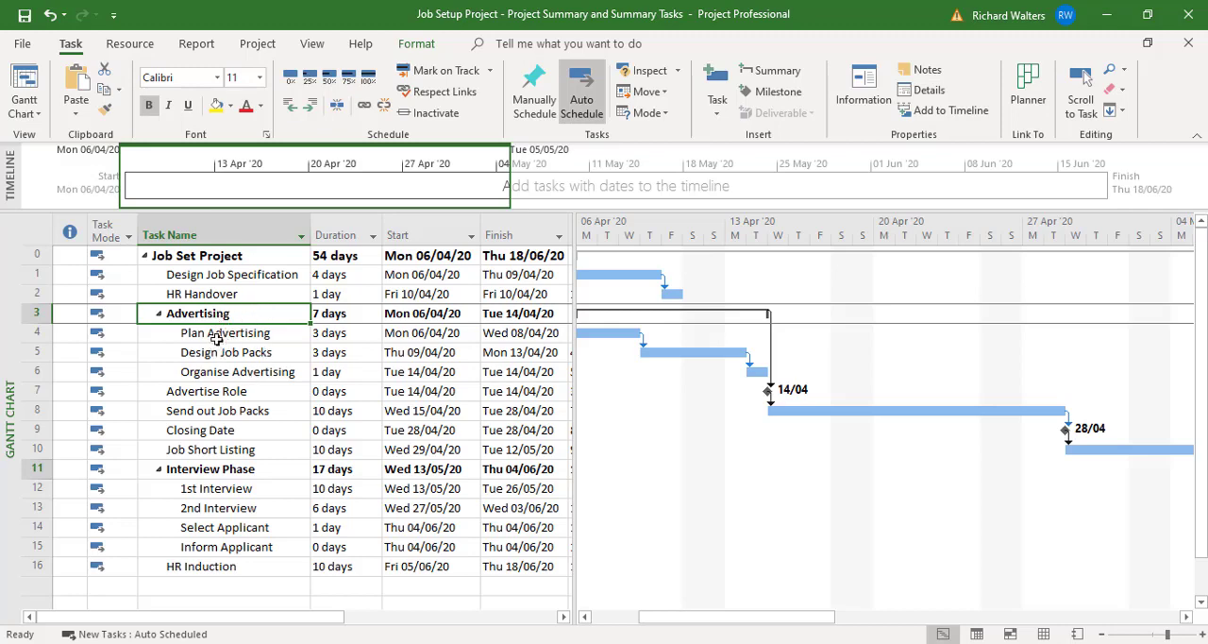
mouse_move(102, 361)
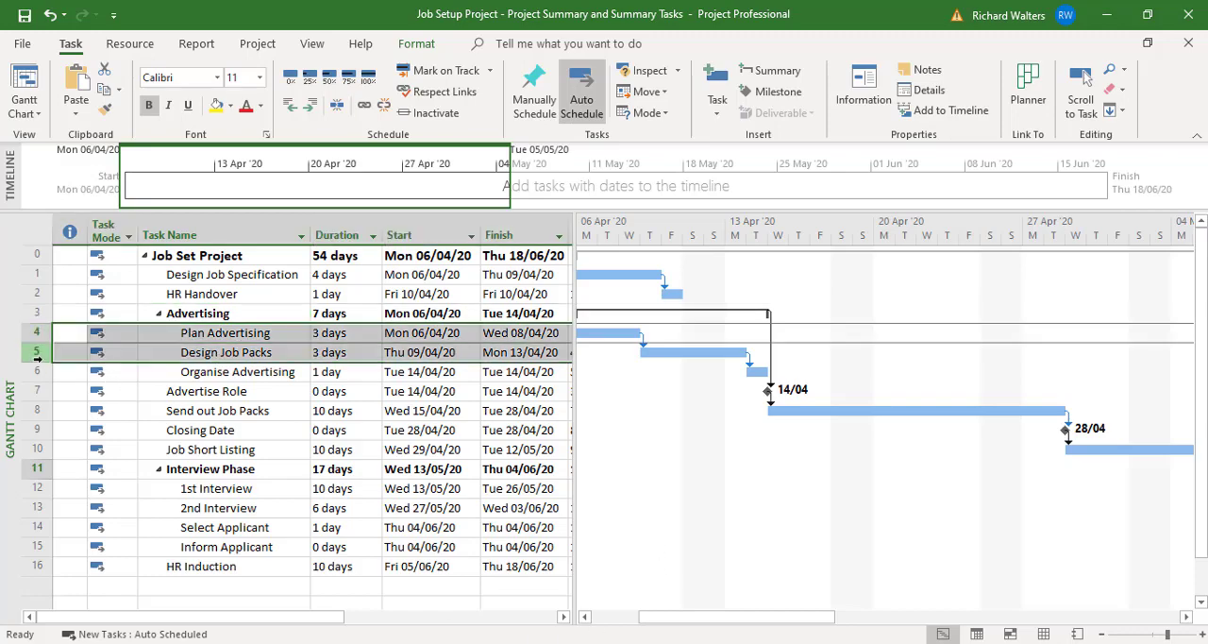
Outdent the three advertising tasks, leaving Advertising a 0-day milestone, then select Plan Advertising
left_click(237, 371)
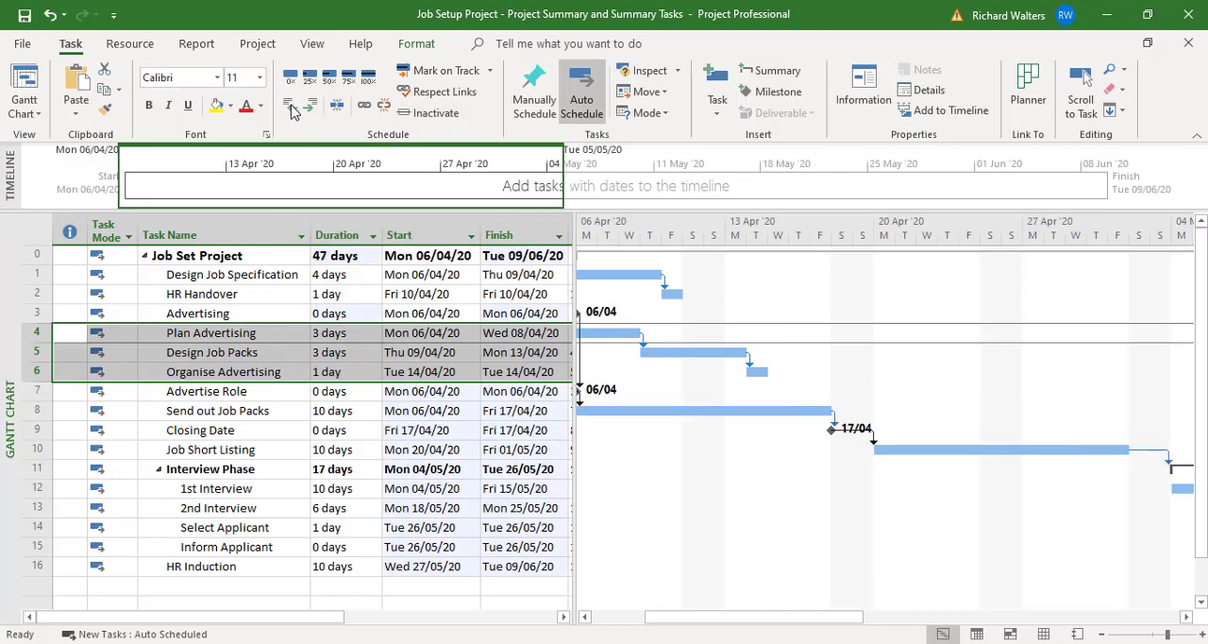
mouse_move(68, 330)
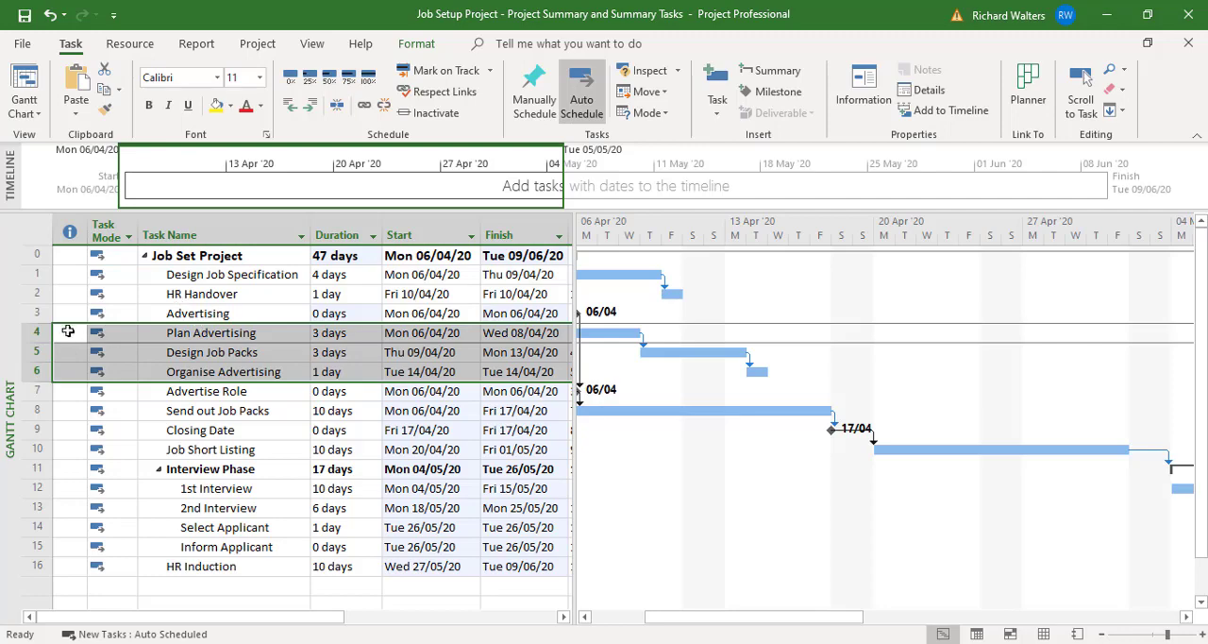
left_click(210, 332)
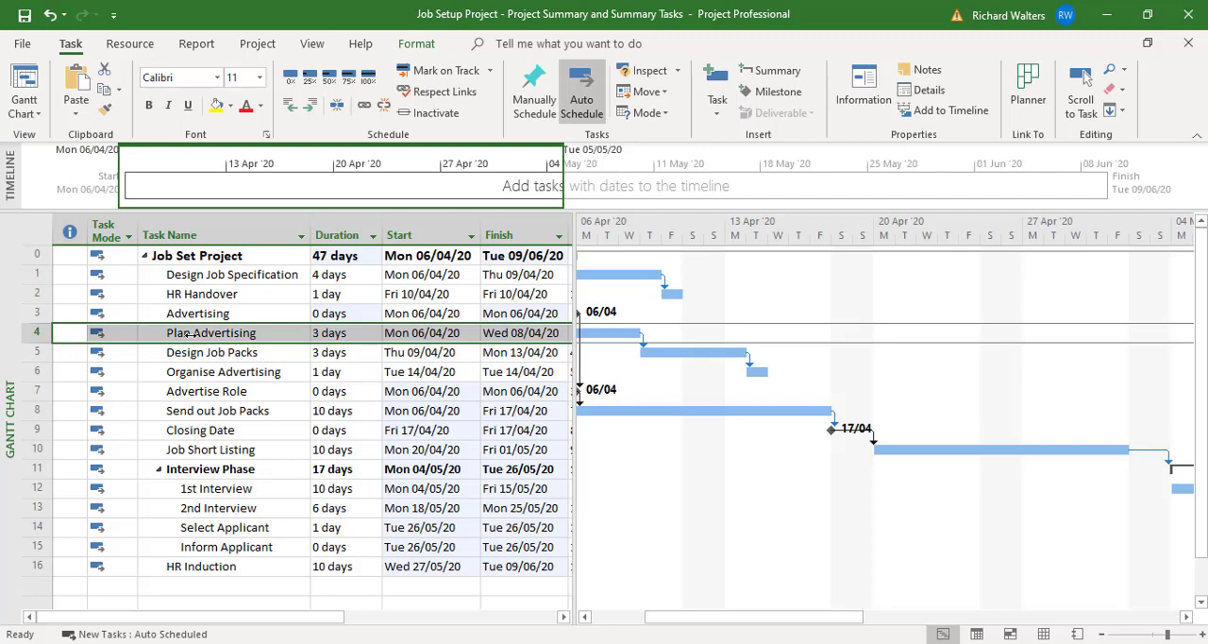
Insert a new task above Plan Advertising and name it 'Market Research'
right_click(210, 332)
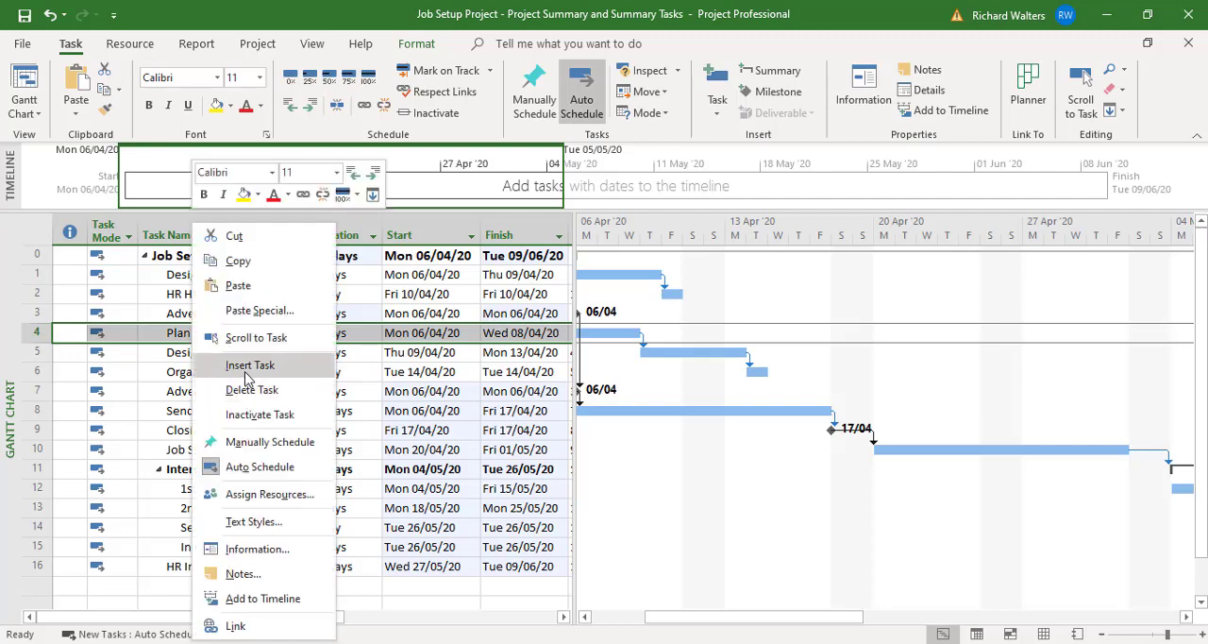
left_click(249, 364)
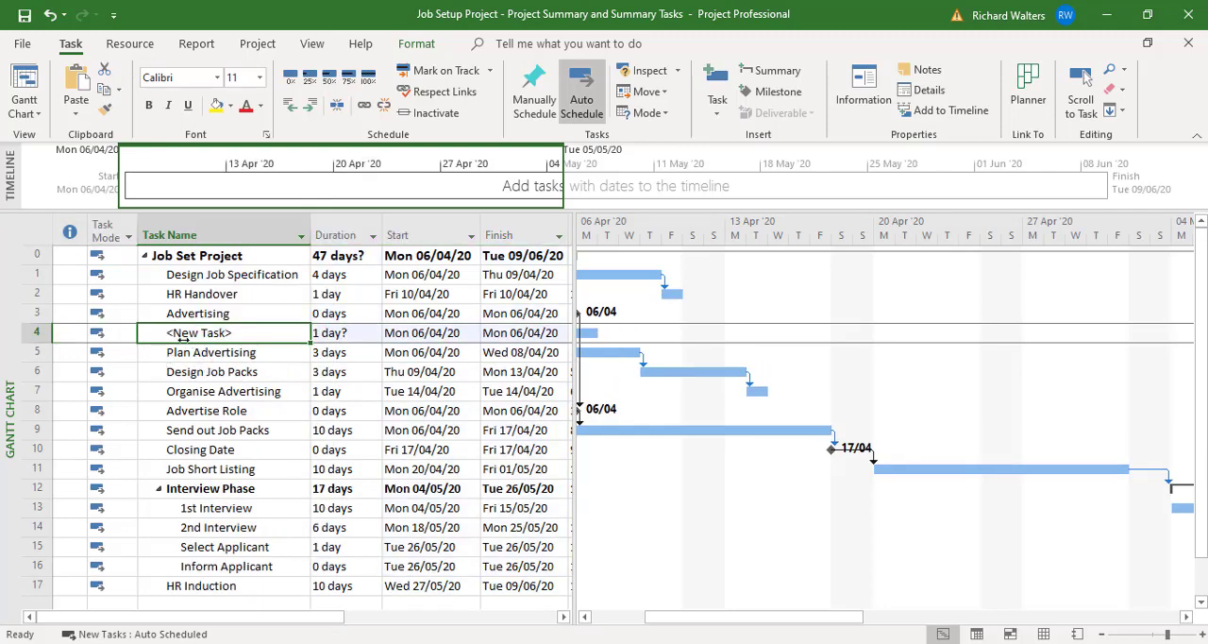
left_click(209, 352)
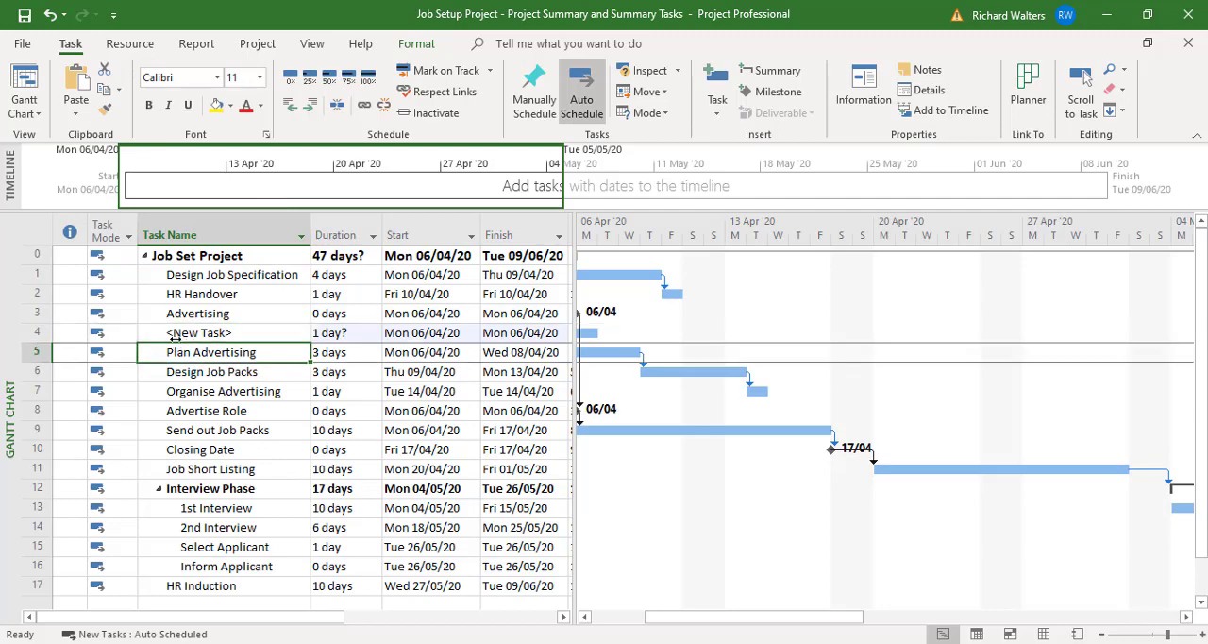
left_click(199, 332)
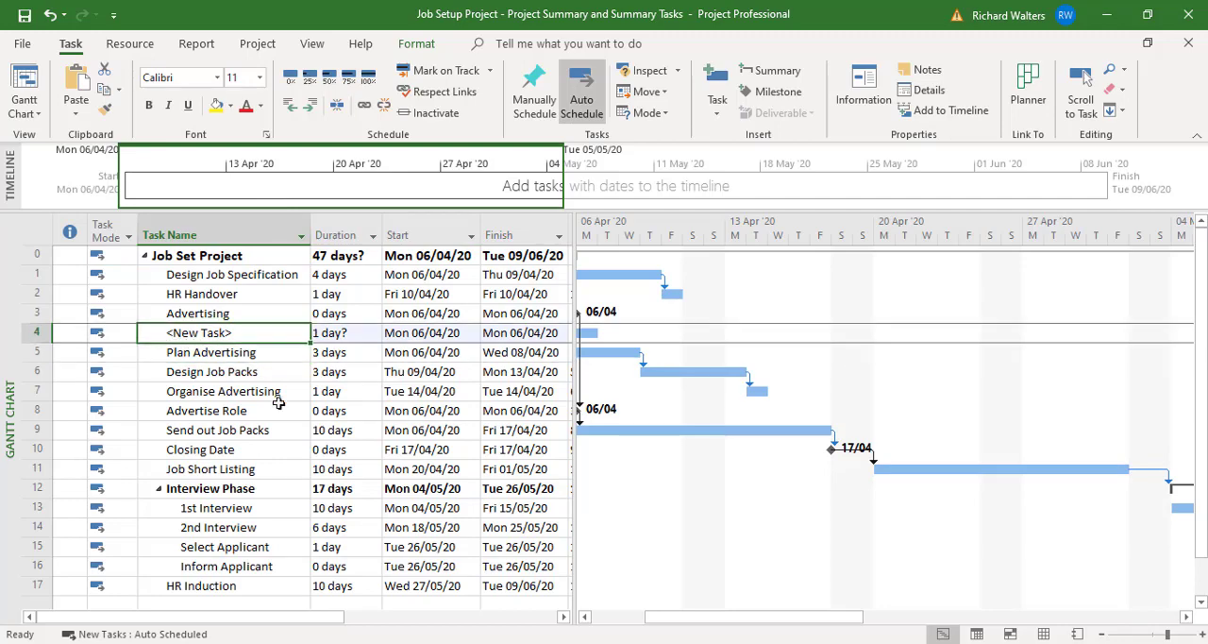
type("Market")
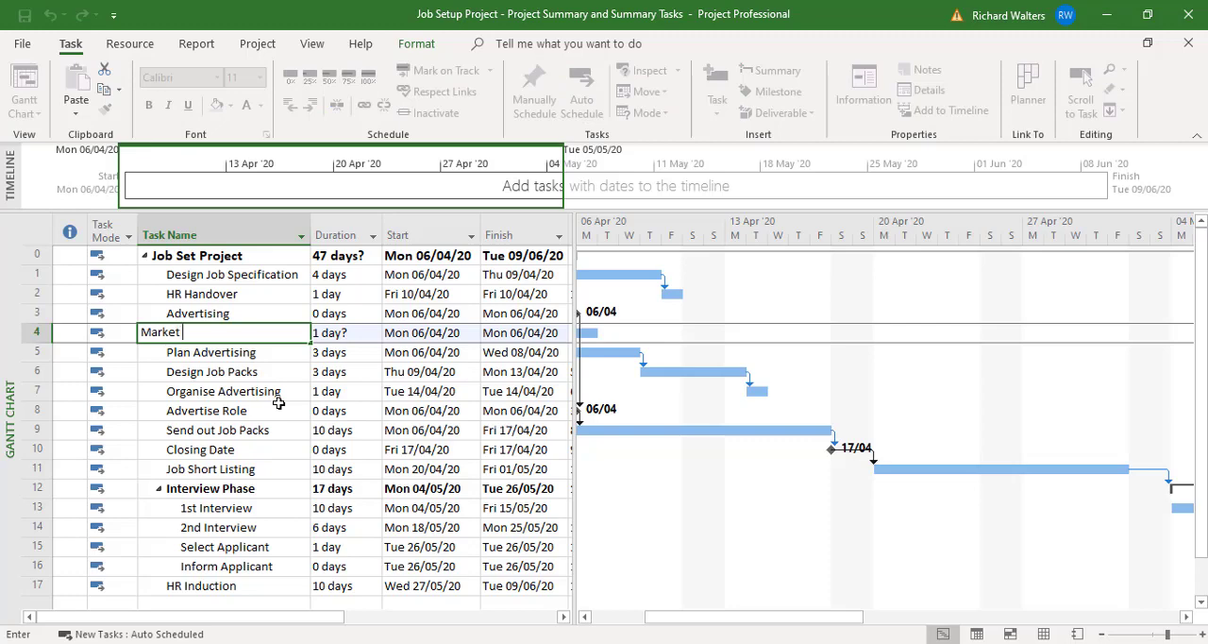
type("Resea")
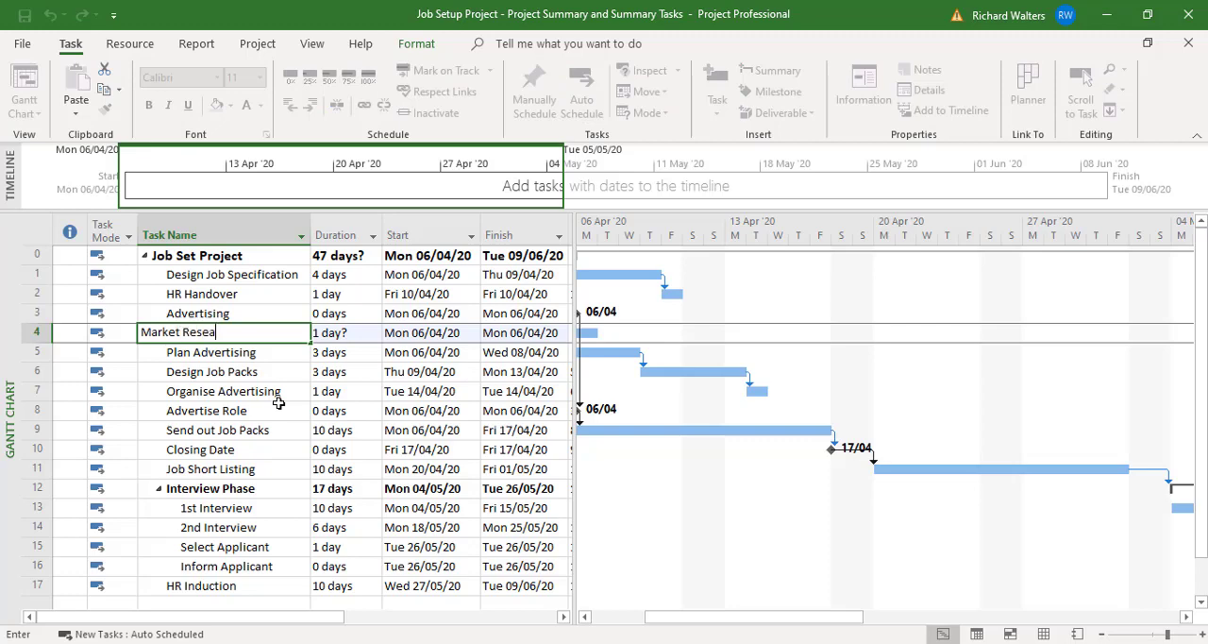
type("rch")
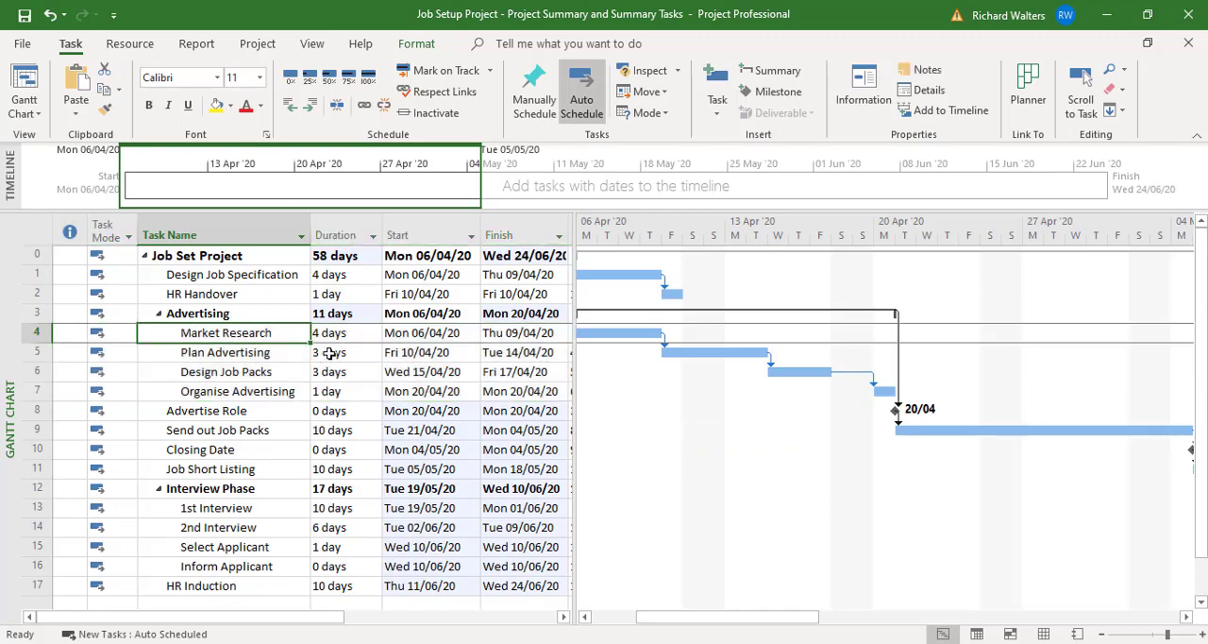
mouse_move(332, 327)
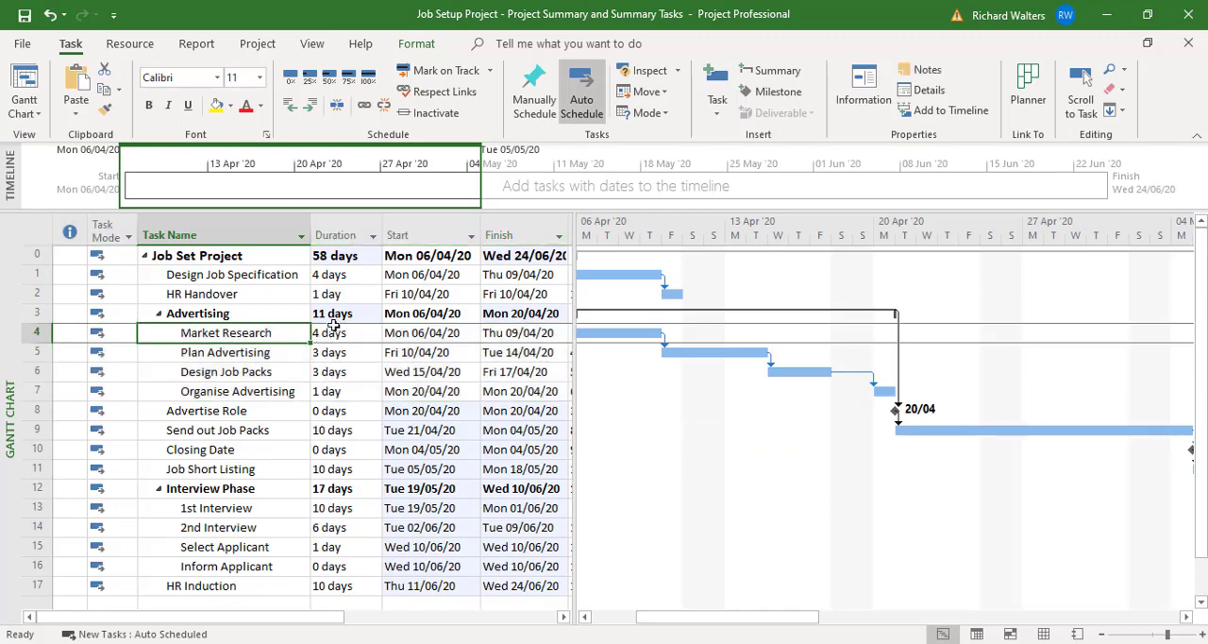
mouse_move(167, 368)
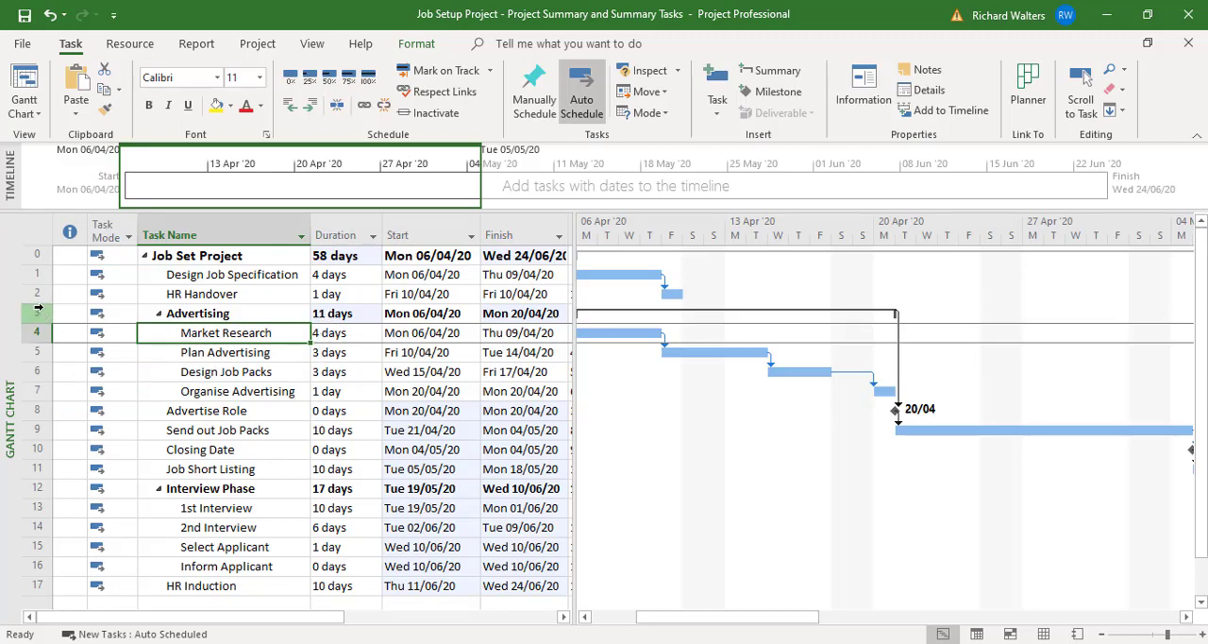
Select HR Handover and the Advertising task that should follow it
left_click(36, 390)
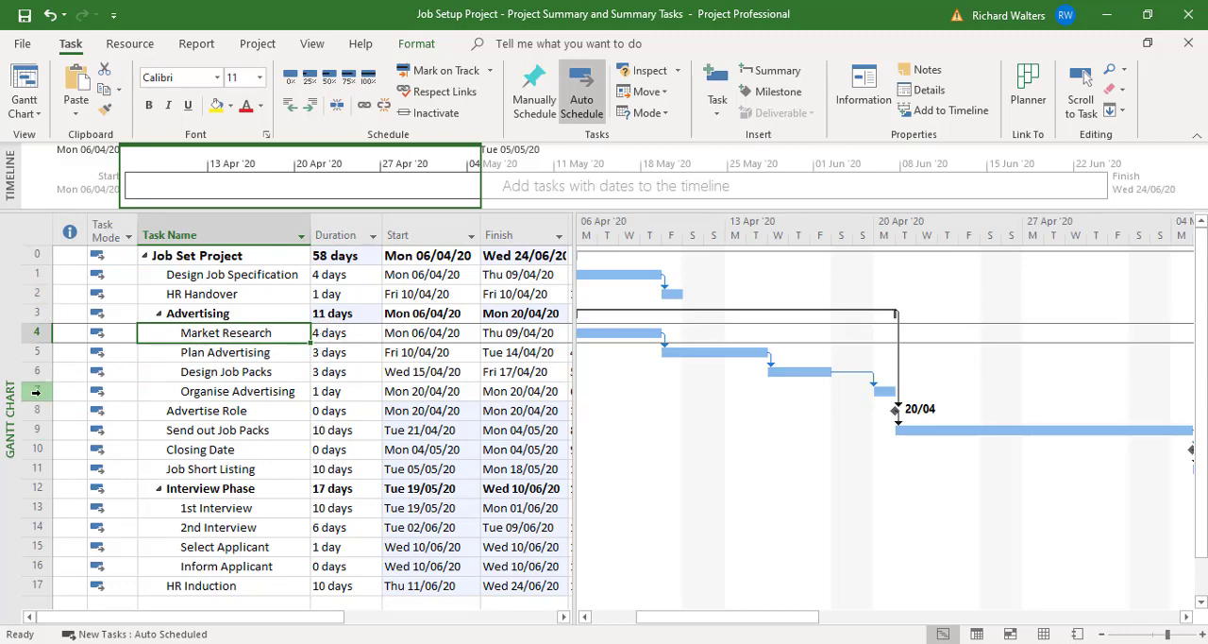
left_click(202, 293)
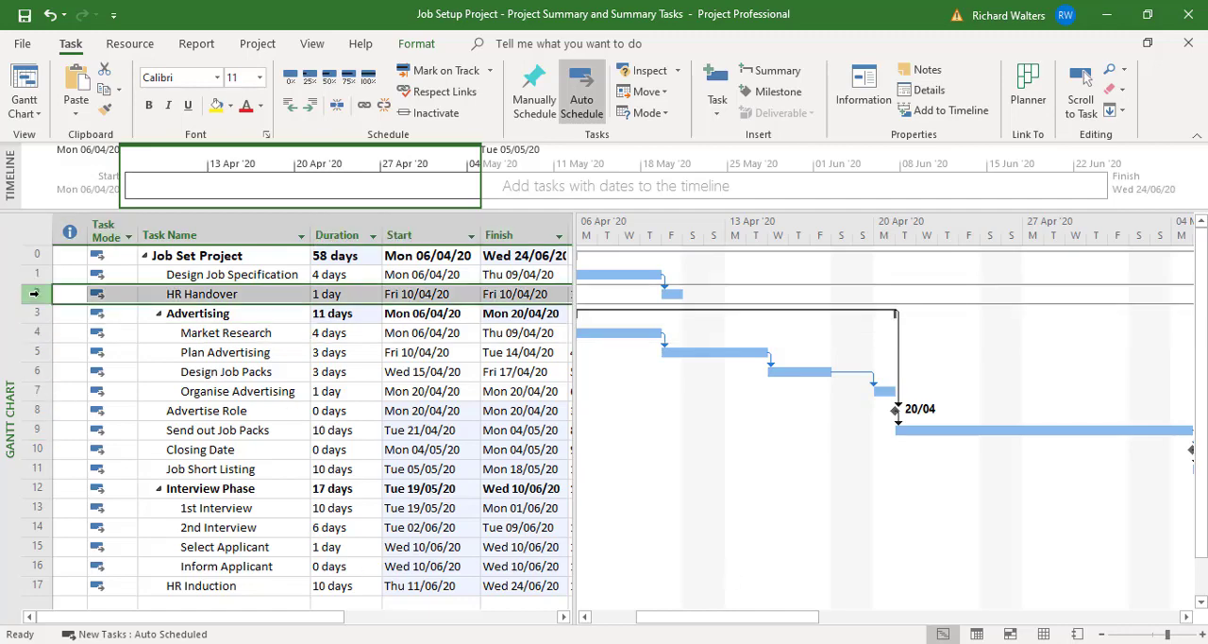
left_click(197, 313)
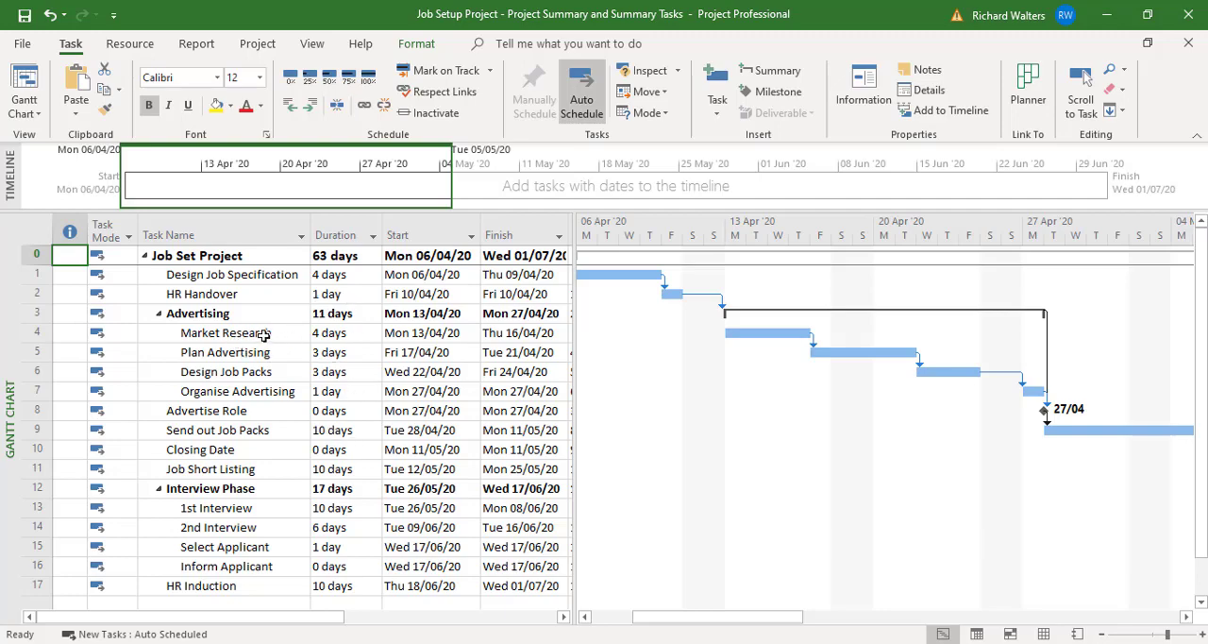
mouse_move(338, 274)
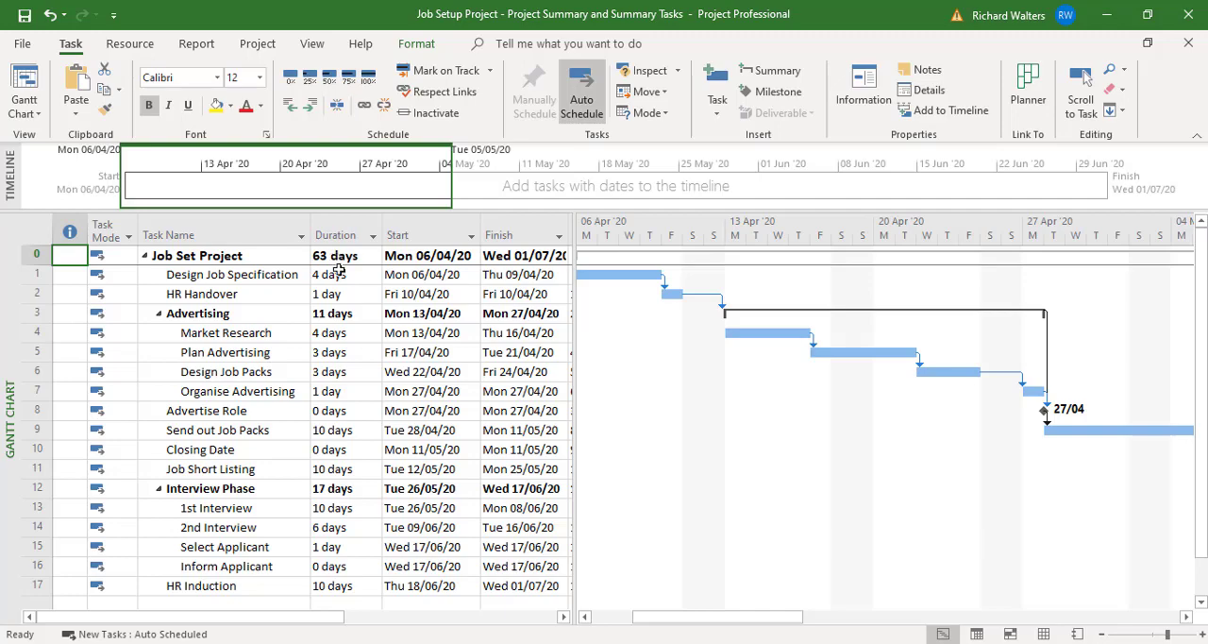
mouse_move(318, 346)
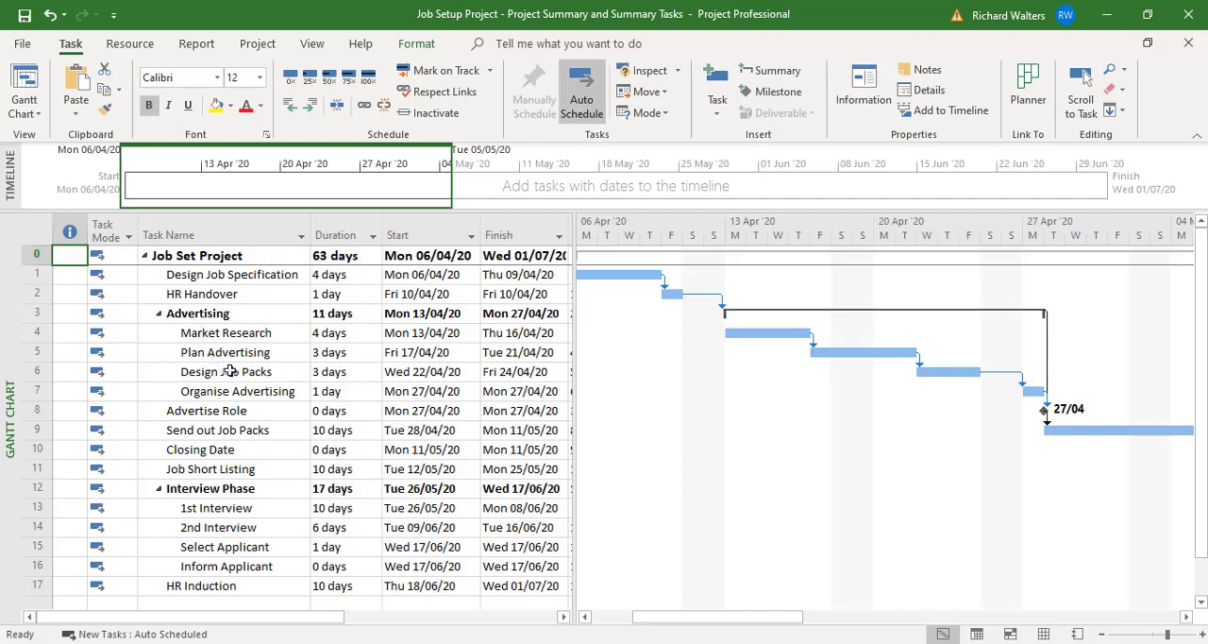
mouse_move(215, 469)
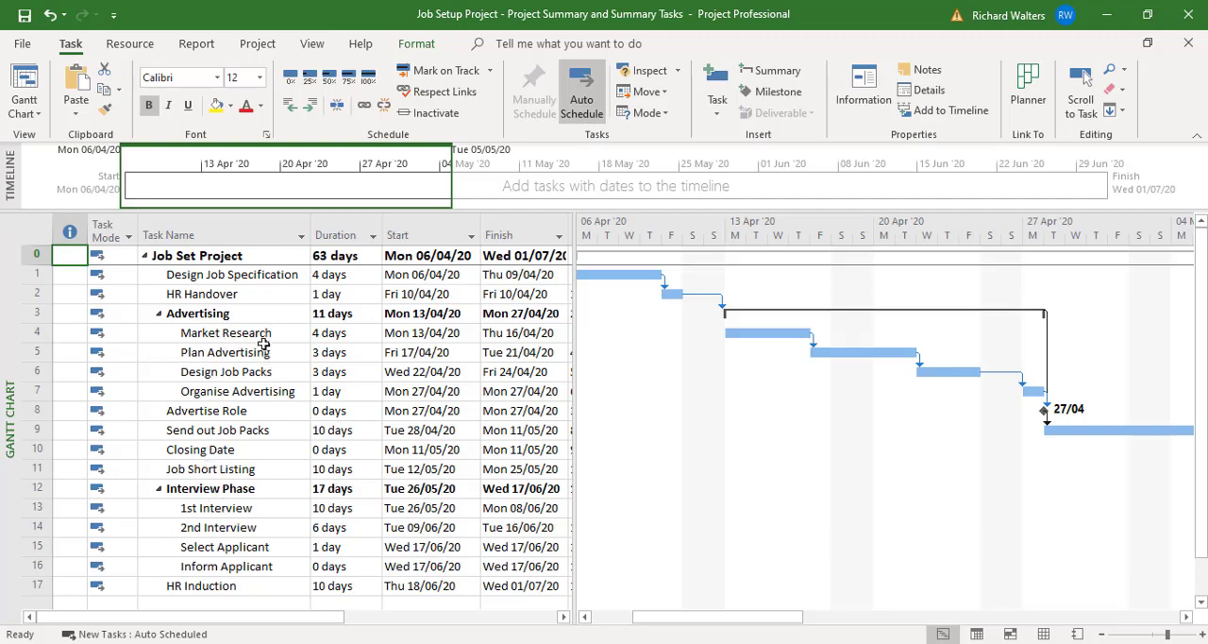
mouse_move(246, 381)
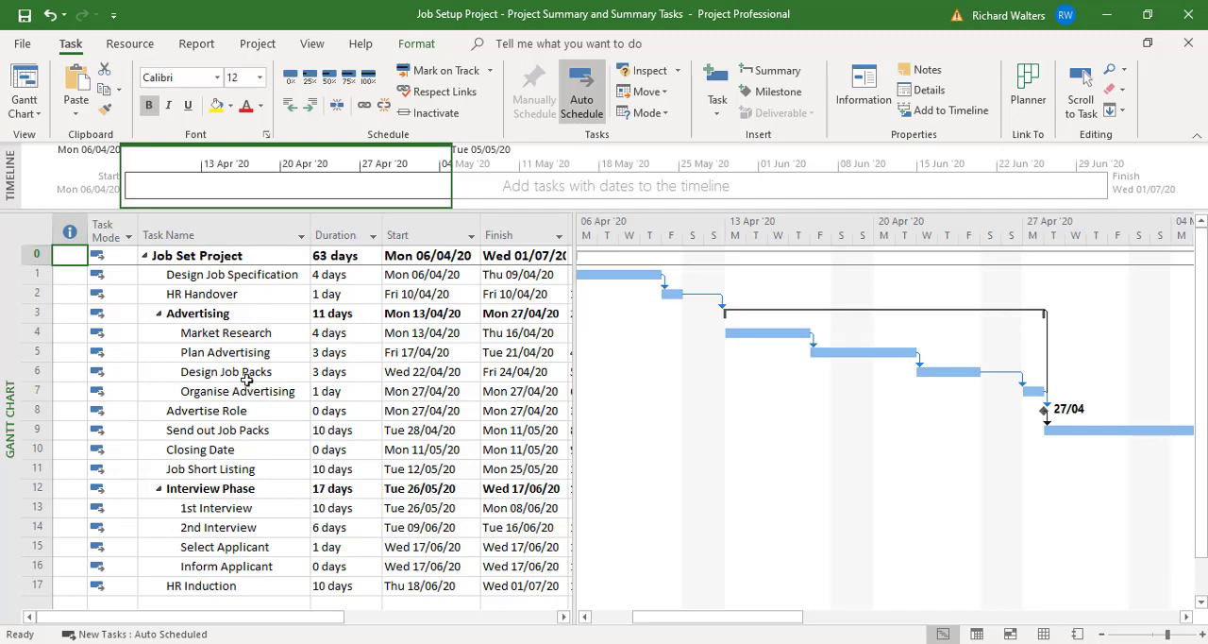
mouse_move(274, 362)
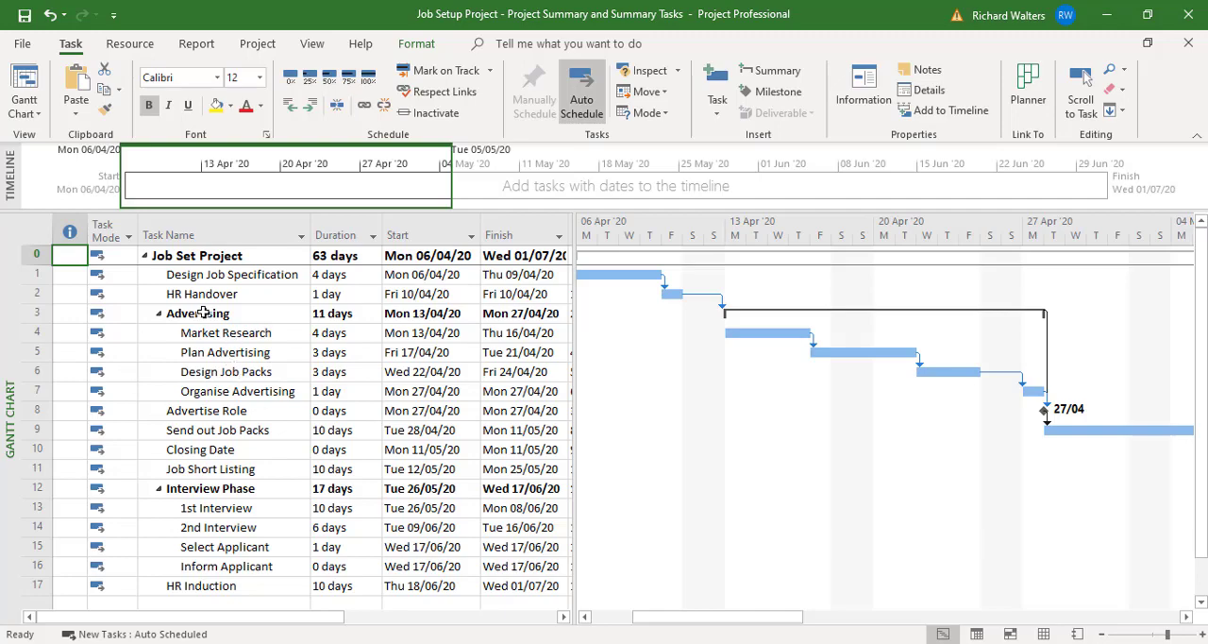
mouse_move(269, 559)
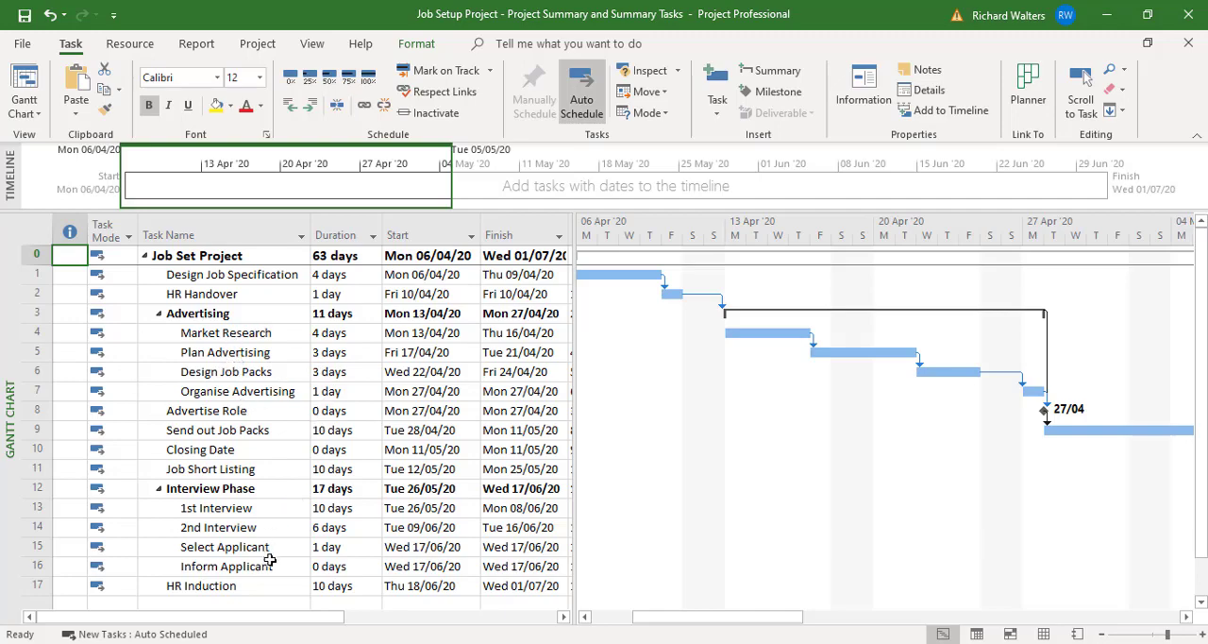
mouse_move(268, 575)
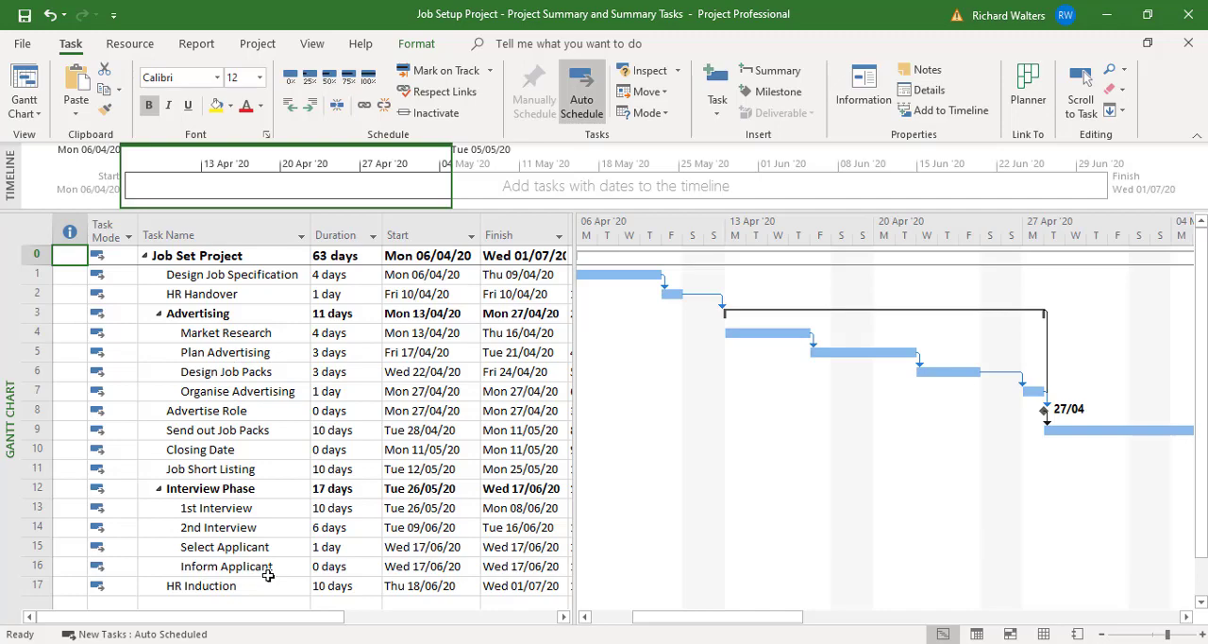